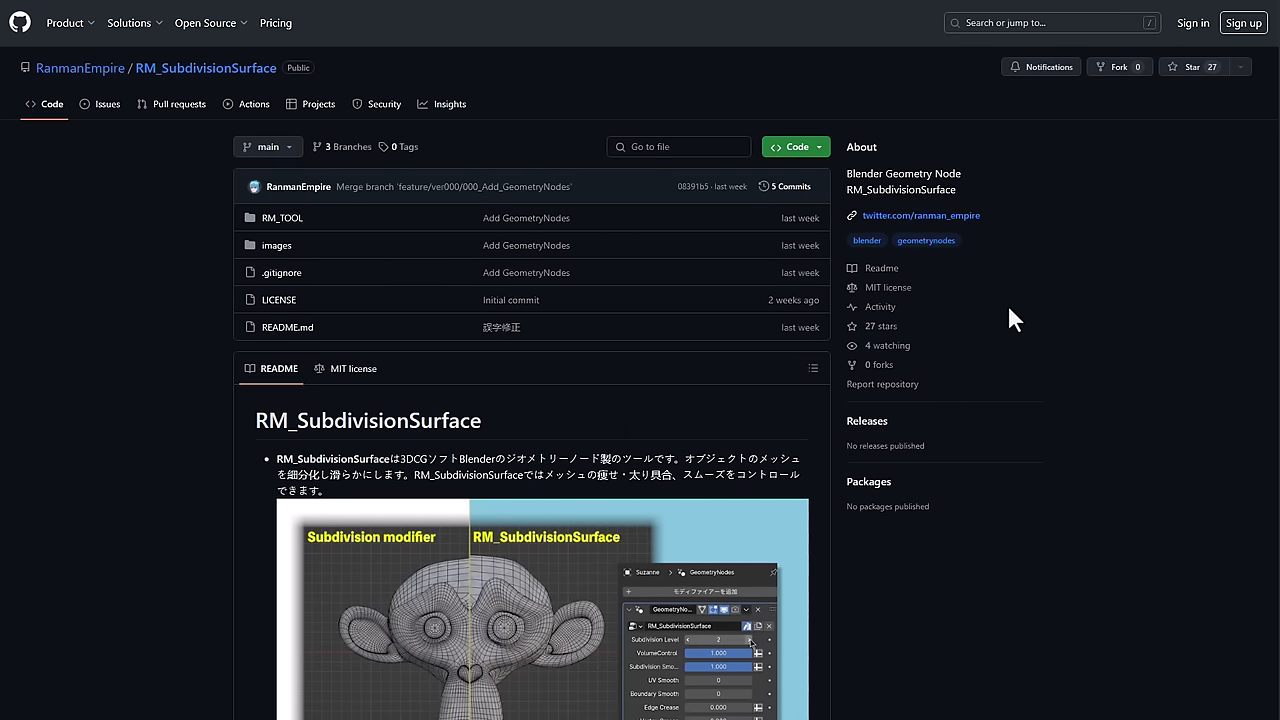
Step: Scroll the RM_SubdivisionSurface README and translate the repository page from Japanese into English
scroll("down", 3)
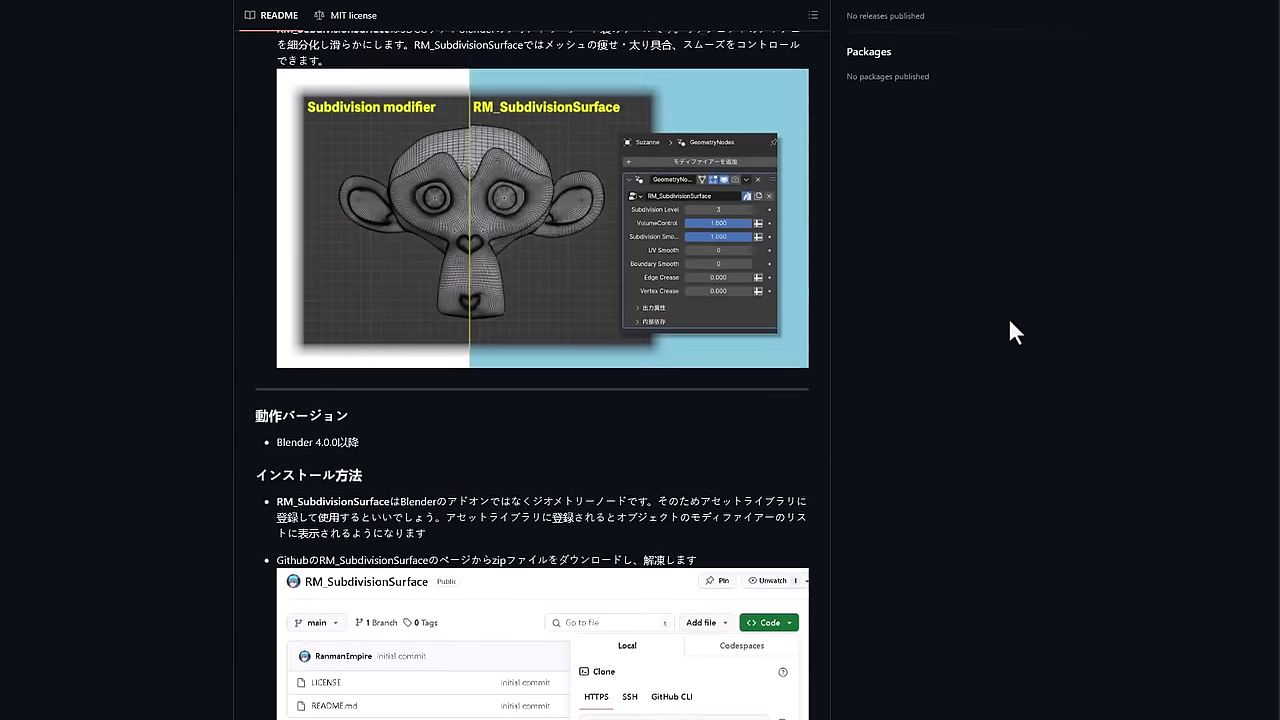
scroll("up", 3)
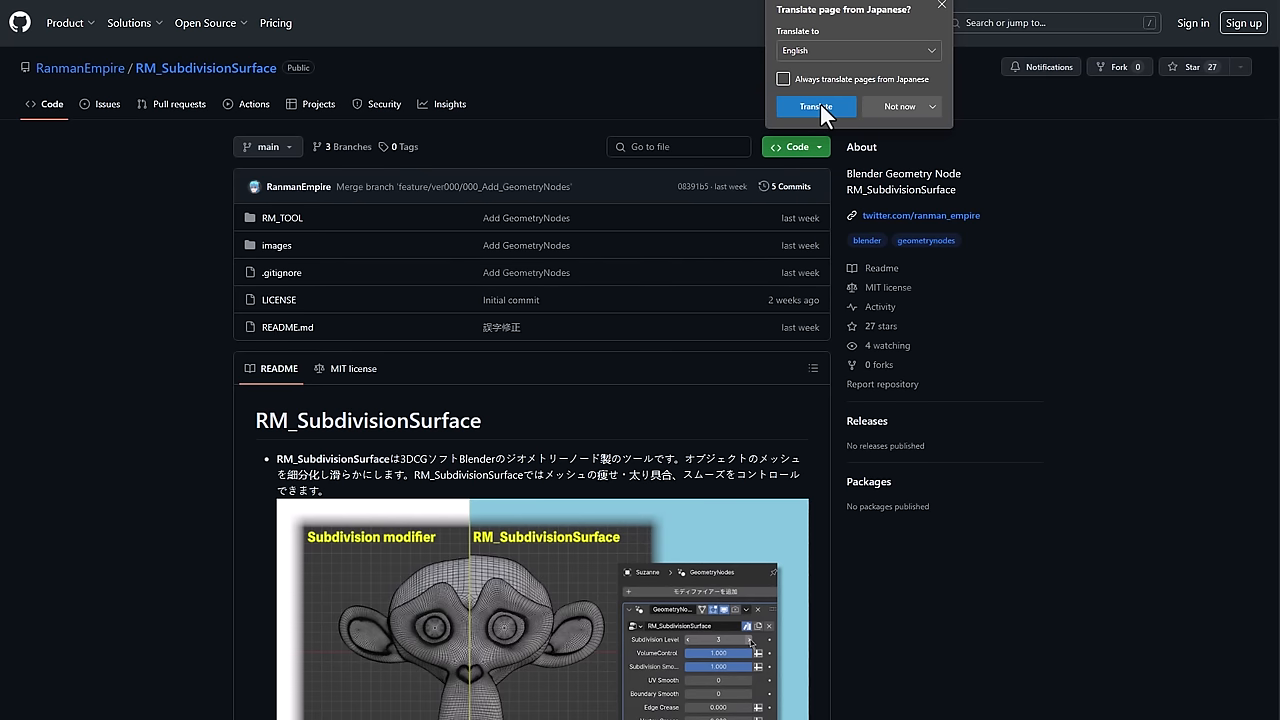
left_click(816, 106)
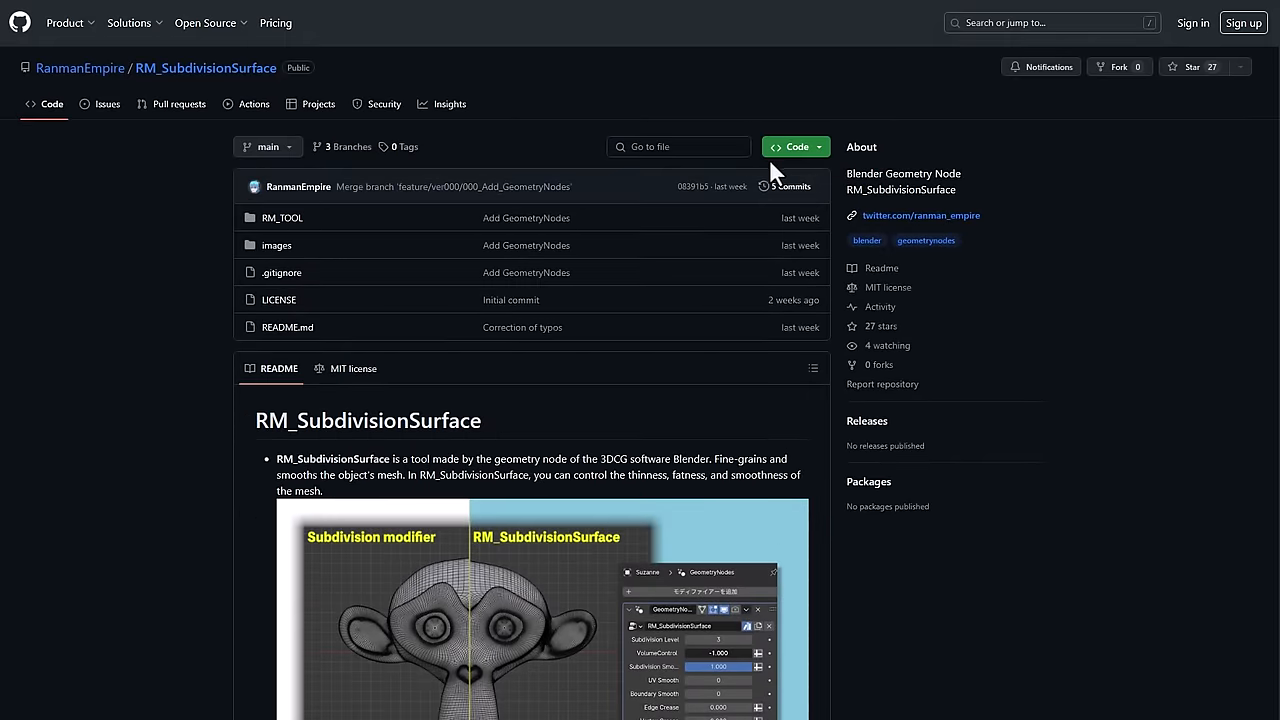
left_click(796, 146)
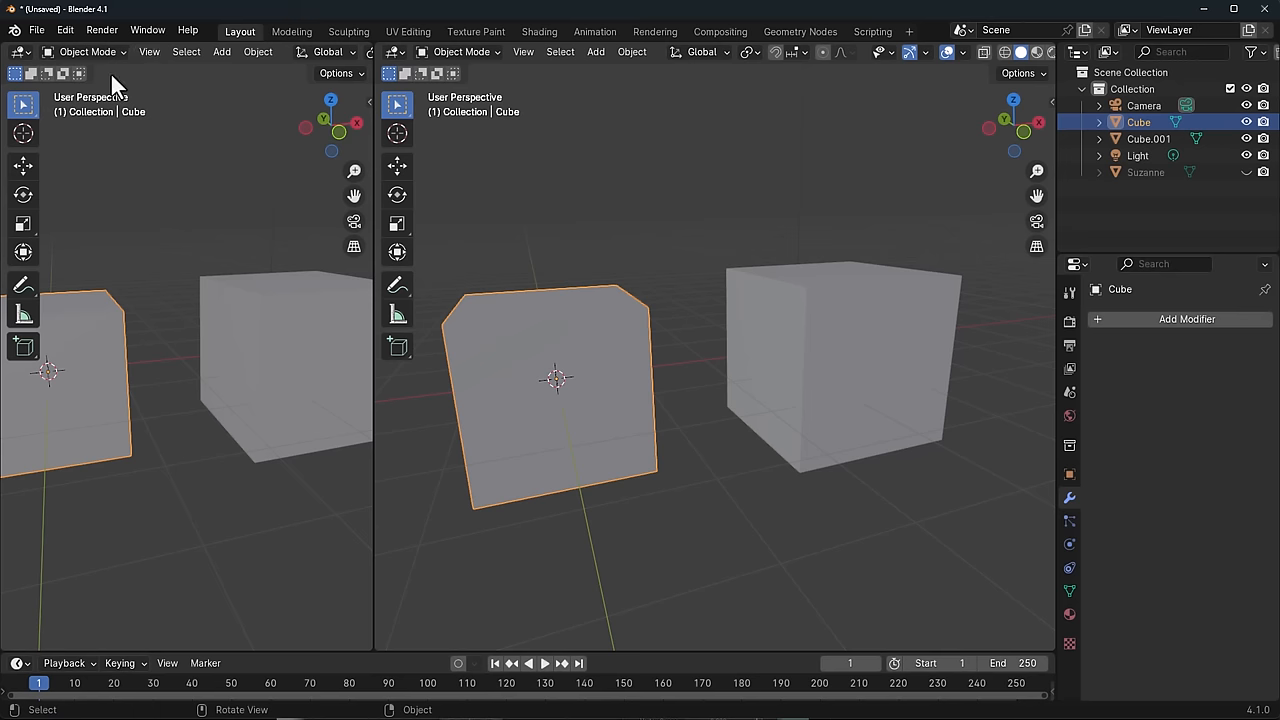
Step: Check the RM_SubdivisionSurface-main asset library in Preferences and show it in the Asset Browser
left_click(64, 28)
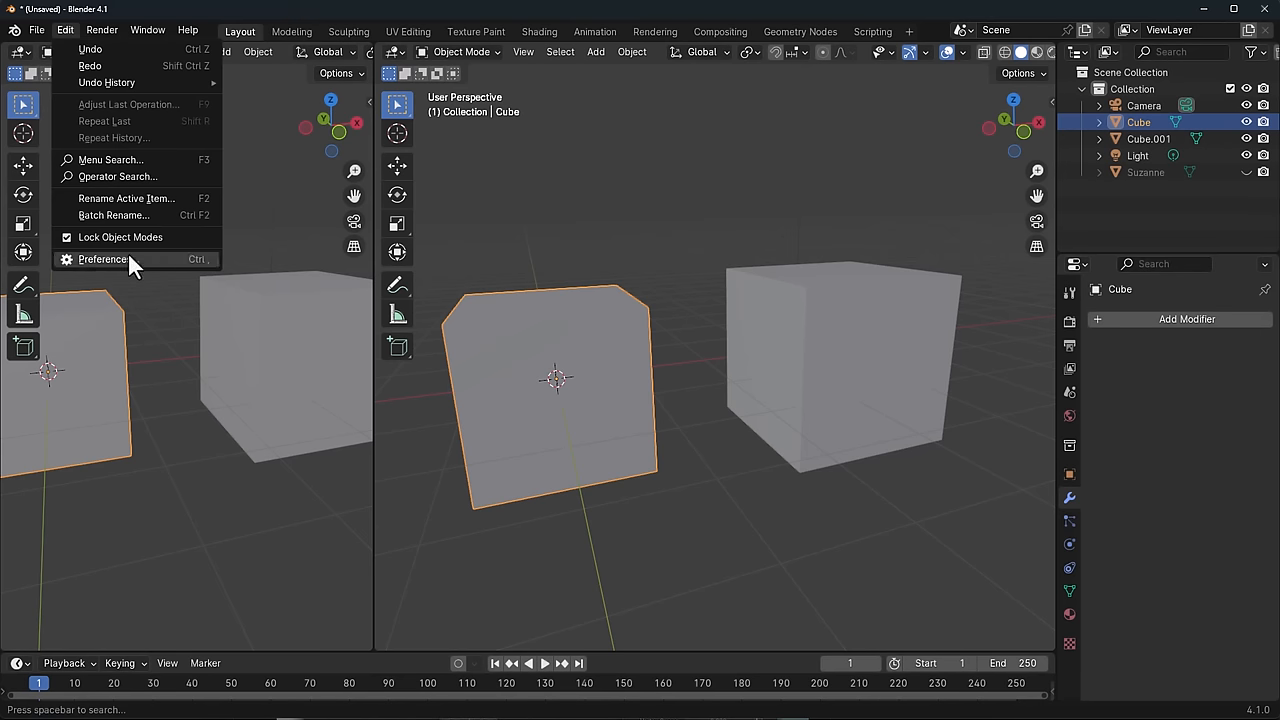
left_click(104, 260)
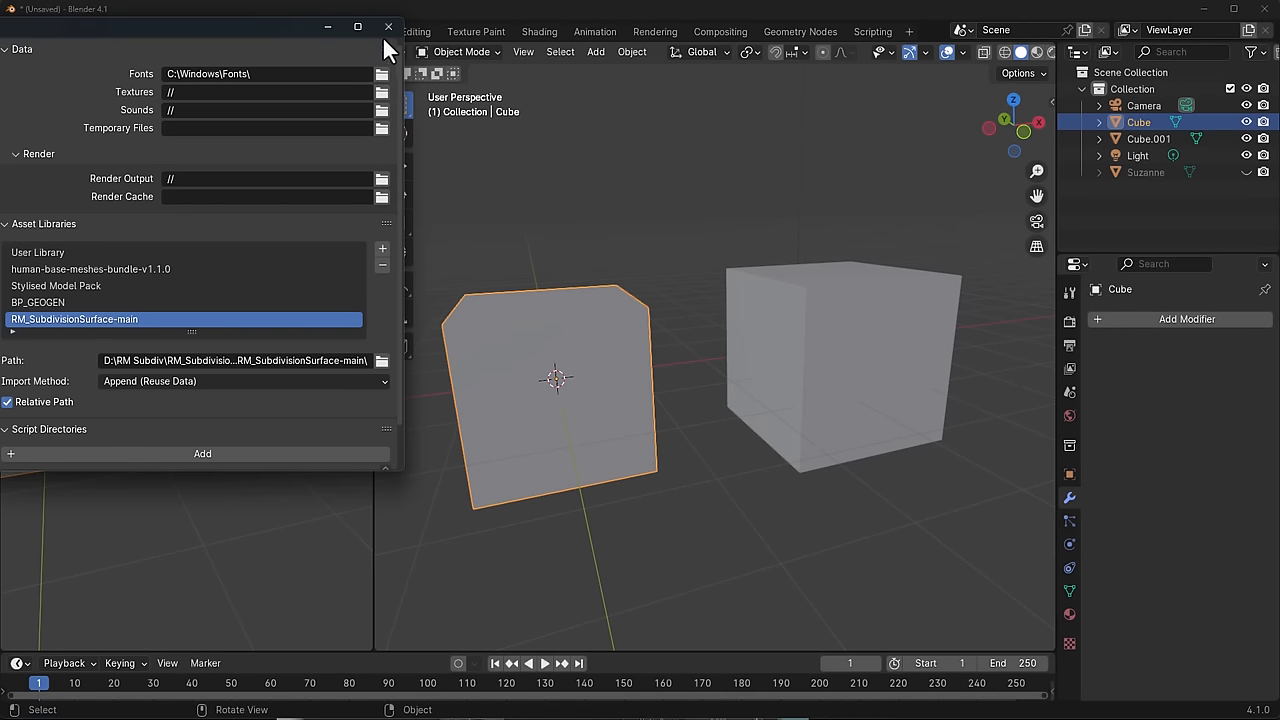
left_click(384, 26)
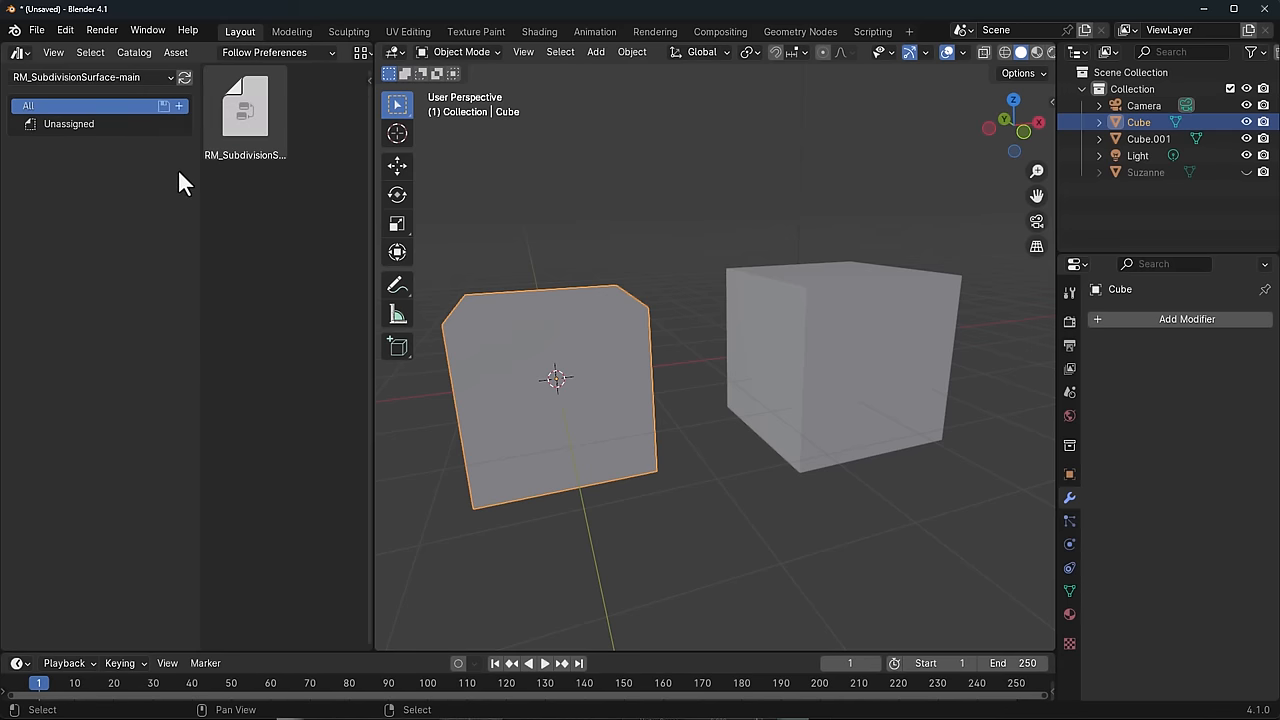
mouse_move(592, 308)
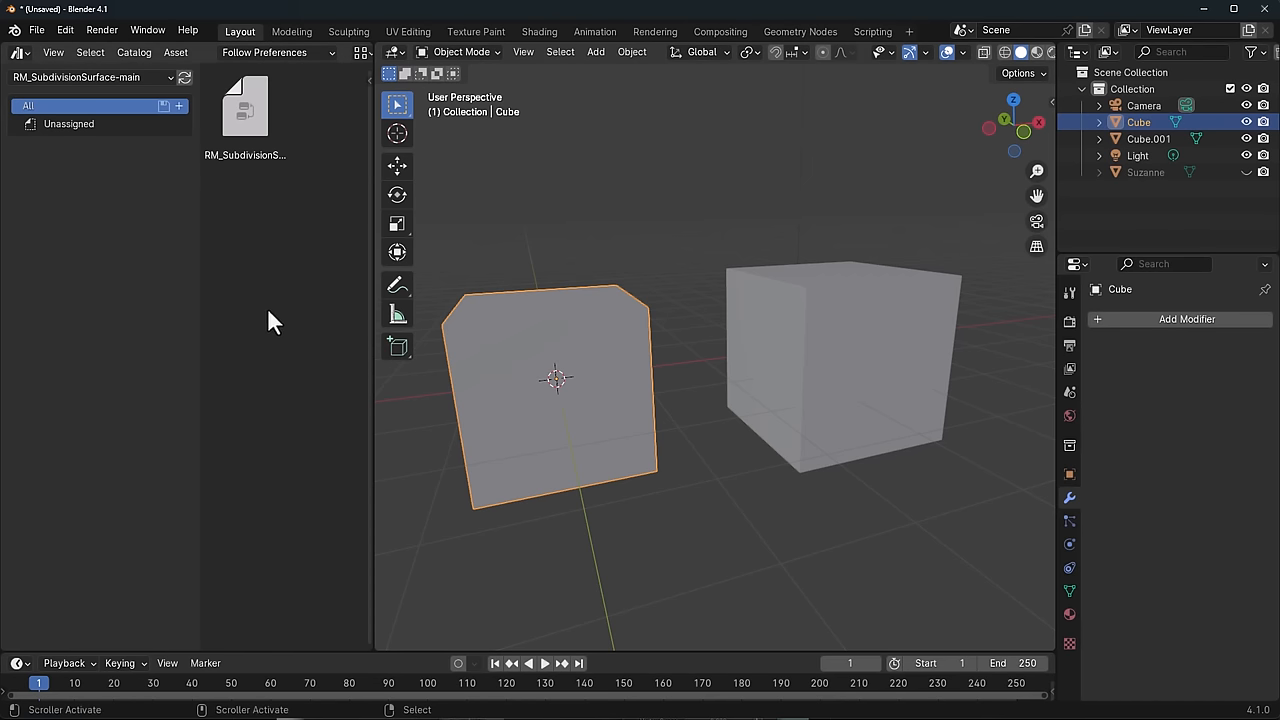
left_click(1186, 320)
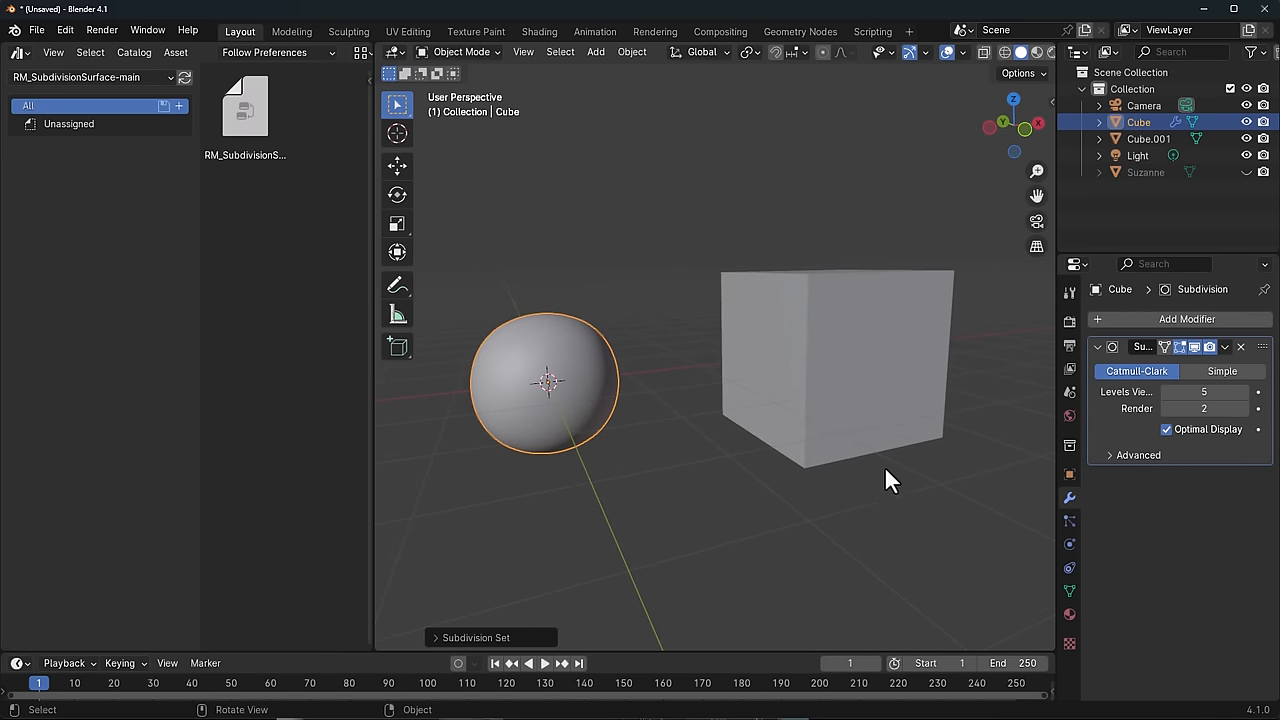
Step: Select the second cube, Cube.001, to show its empty modifier stack
left_click(828, 350)
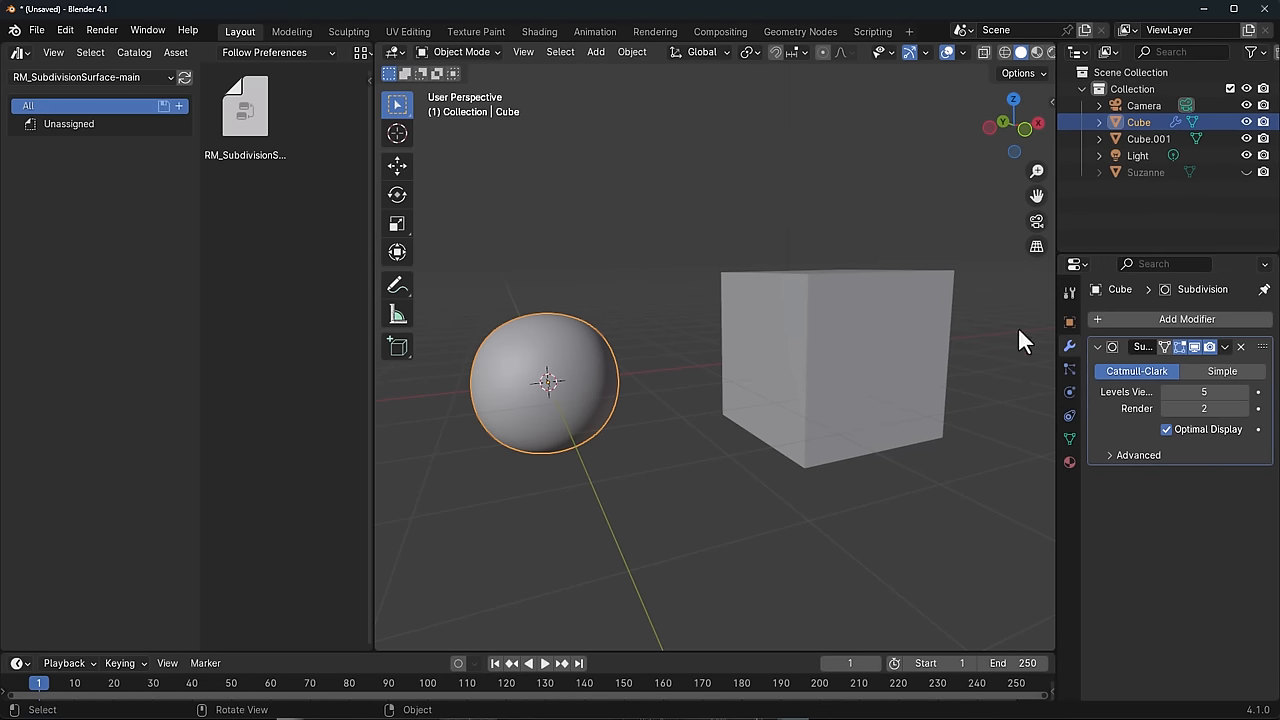
left_click(12, 52)
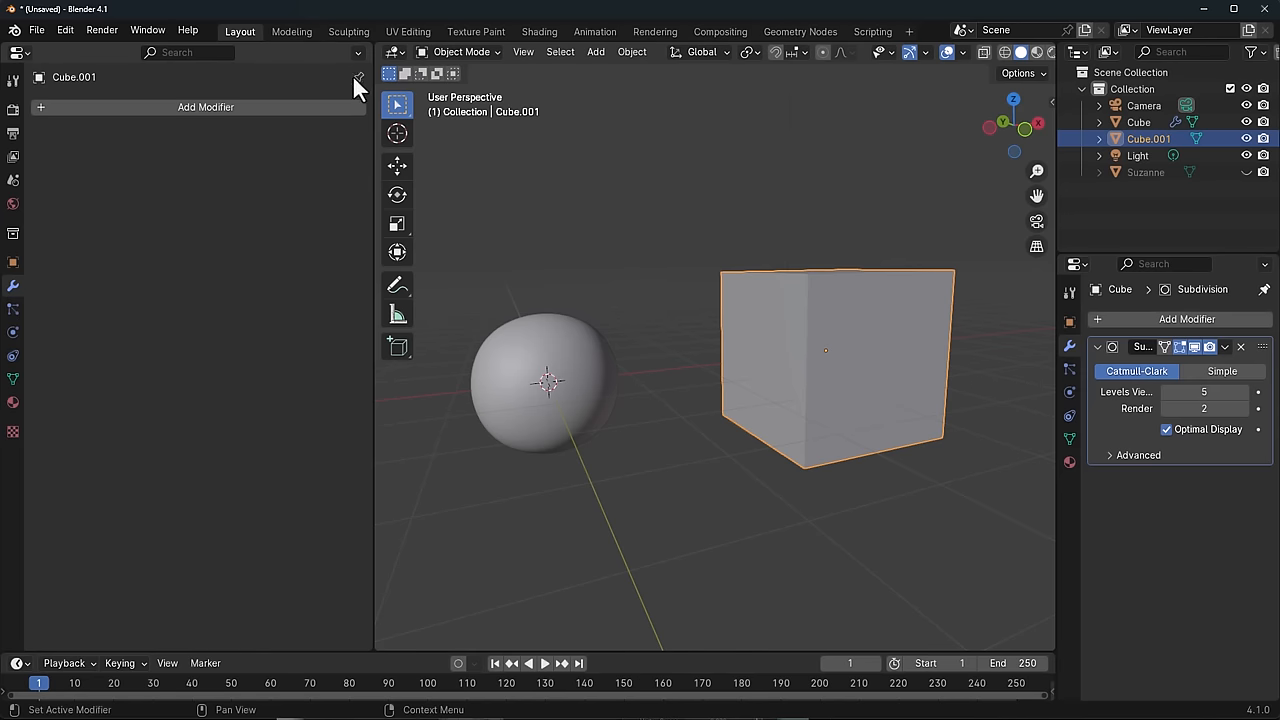
Step: Add RM_SubdivisionSurface to Cube.001 at level 5 and adjust VolumeControl down toward -1
left_click(204, 108)
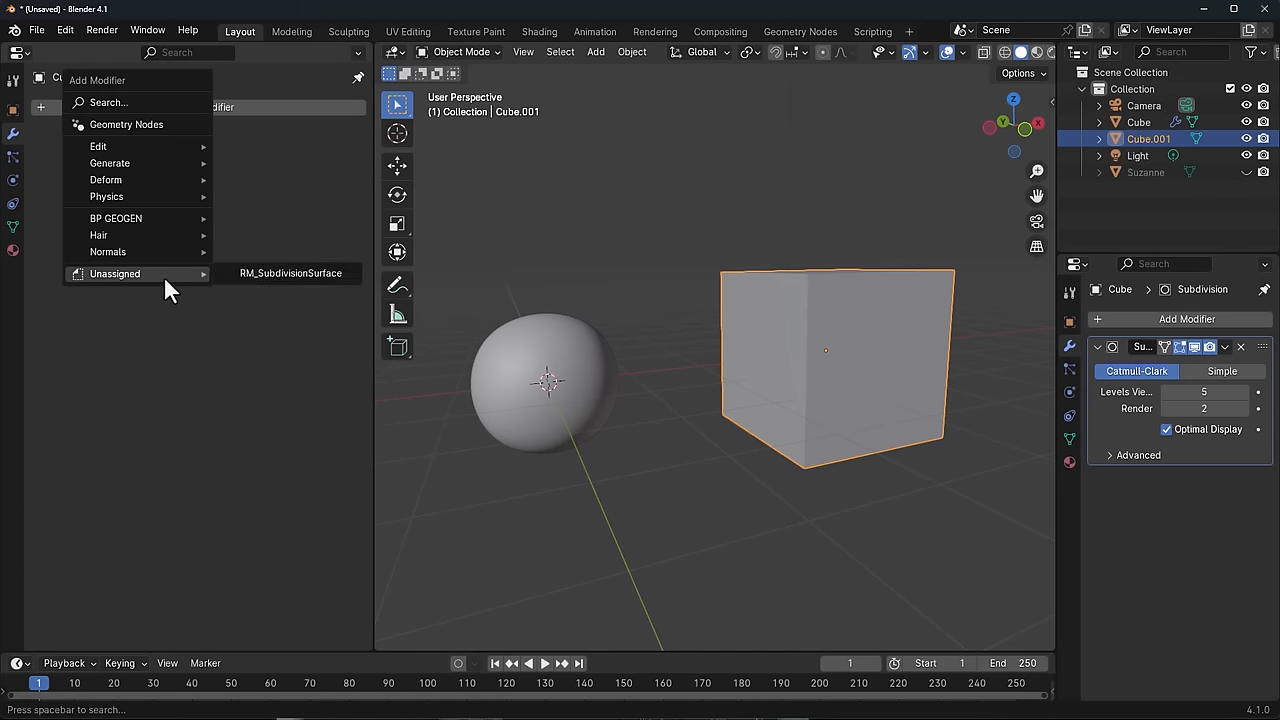
left_click(290, 272)
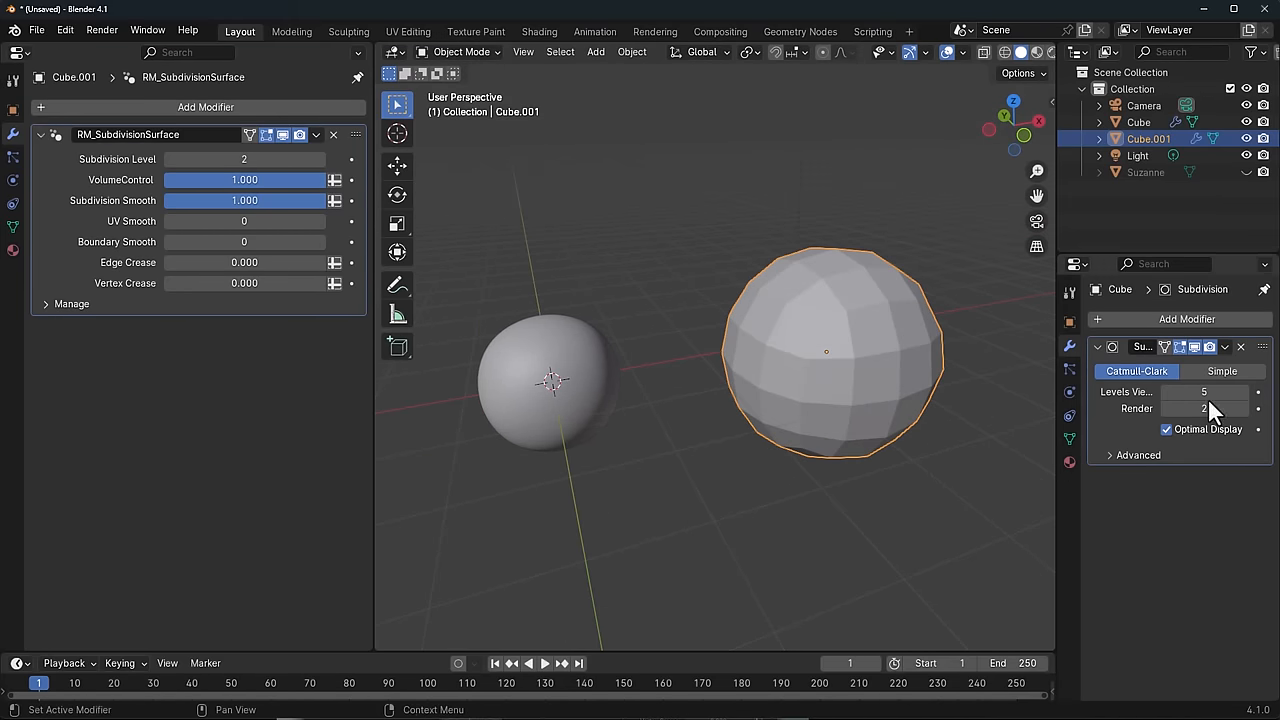
double_click(244, 160)
type("5")
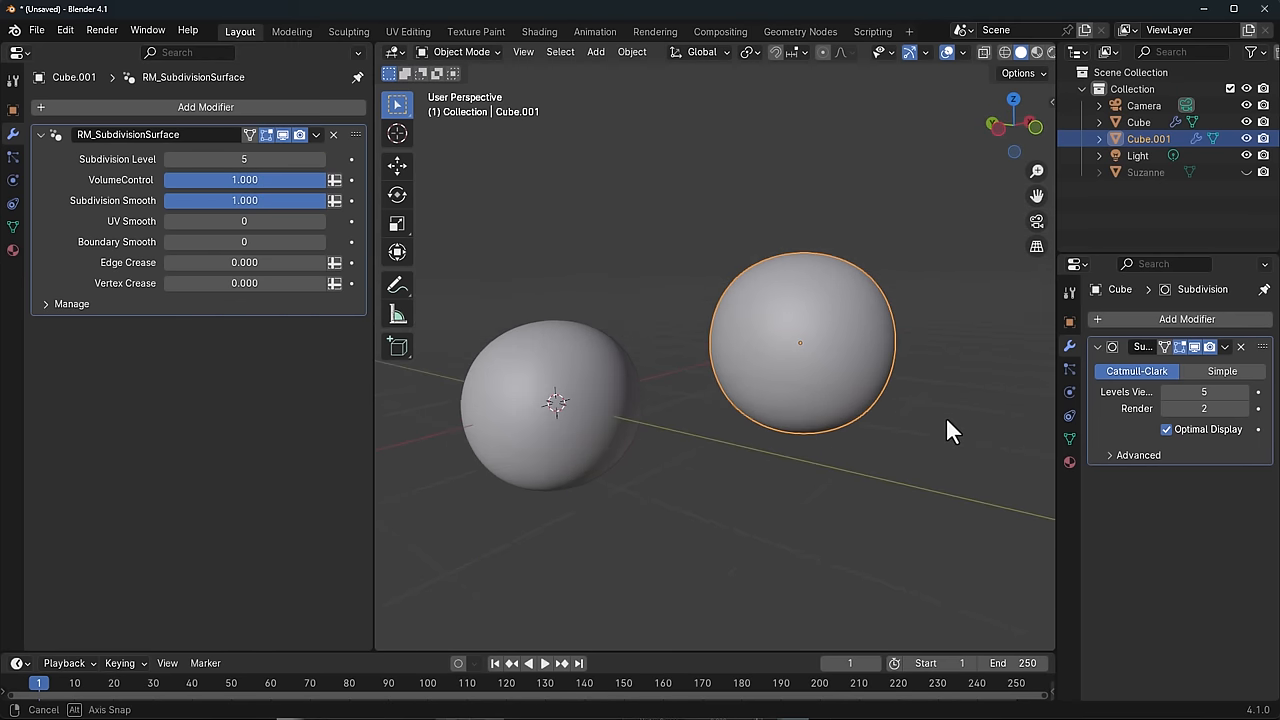
left_click_drag(950, 430, 870, 436)
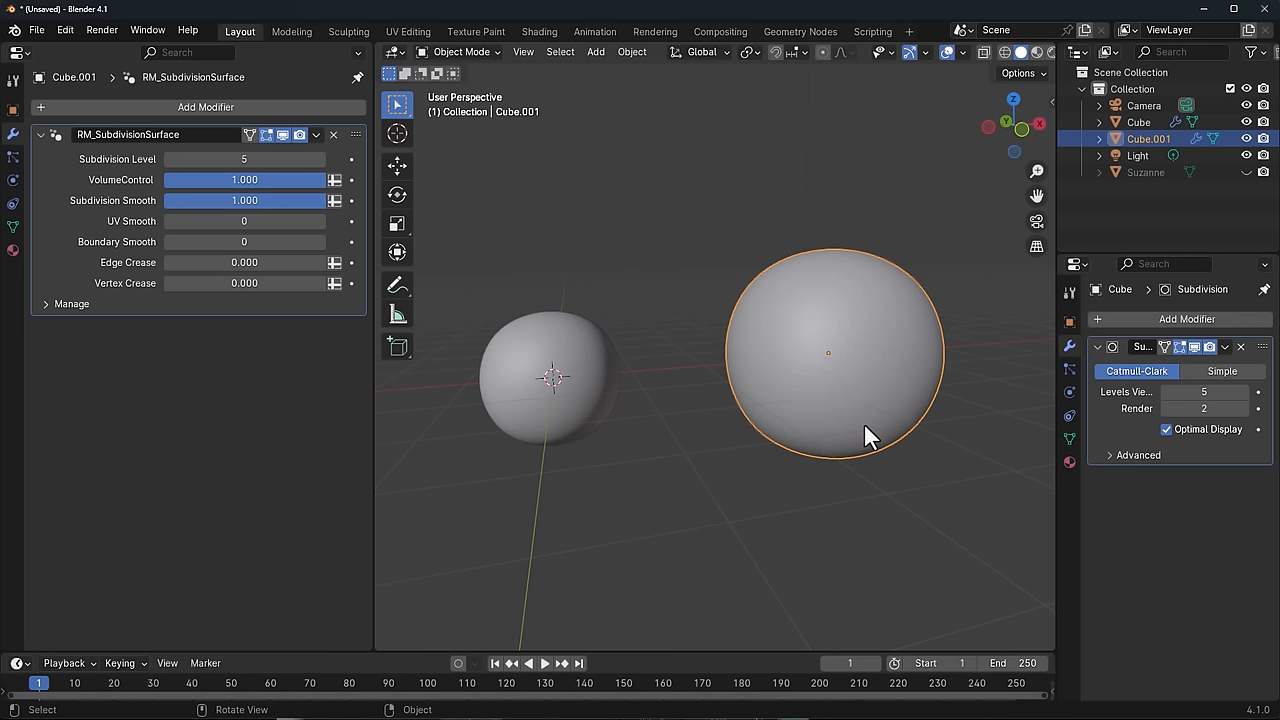
mouse_move(858, 450)
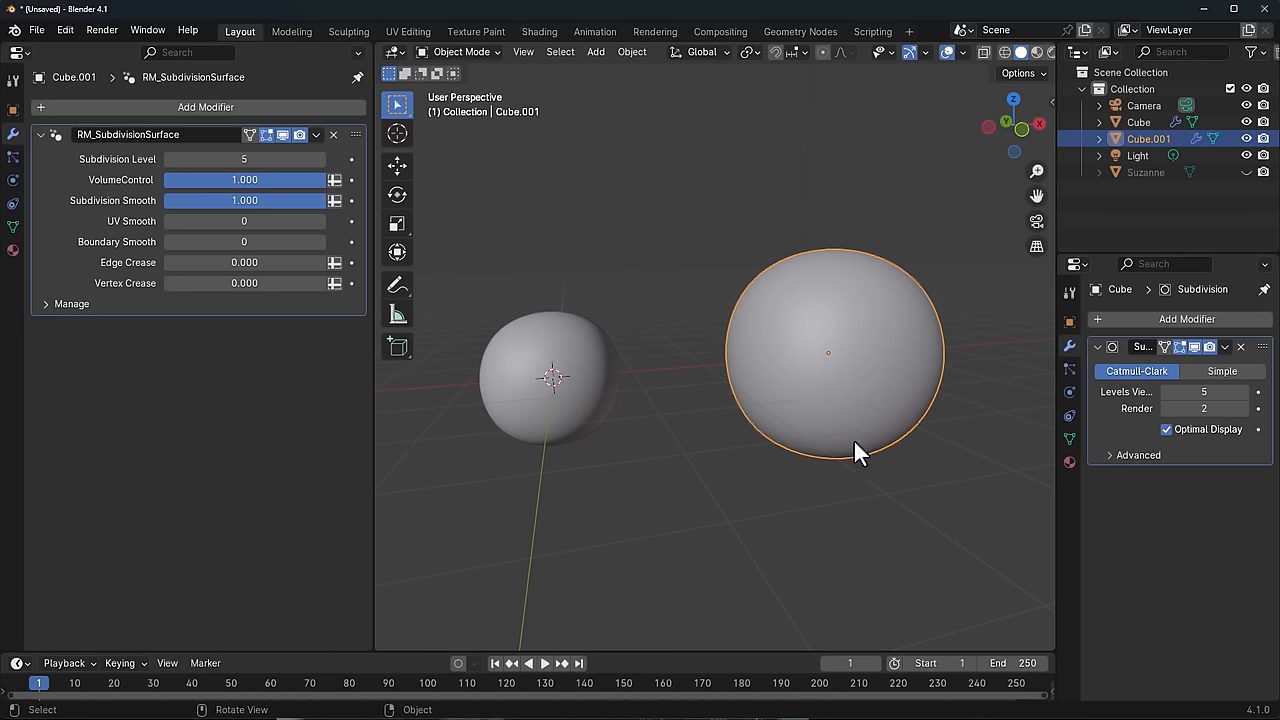
mouse_move(584, 430)
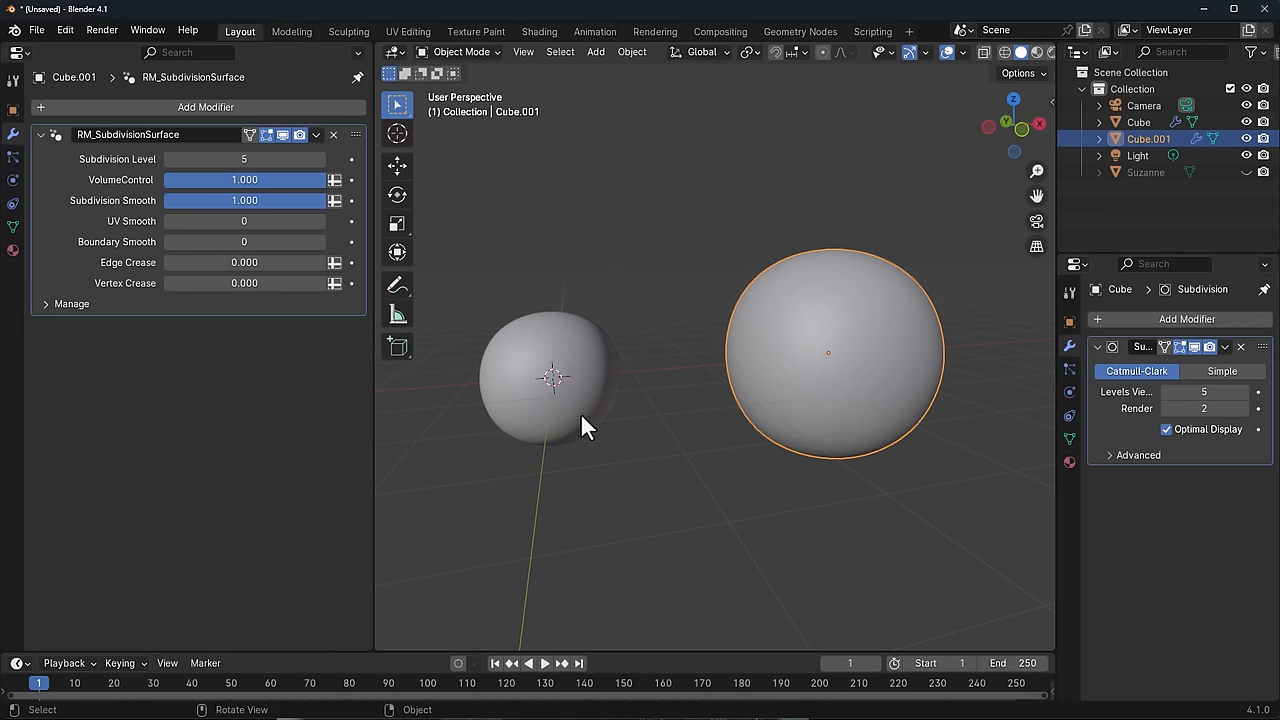
mouse_move(730, 440)
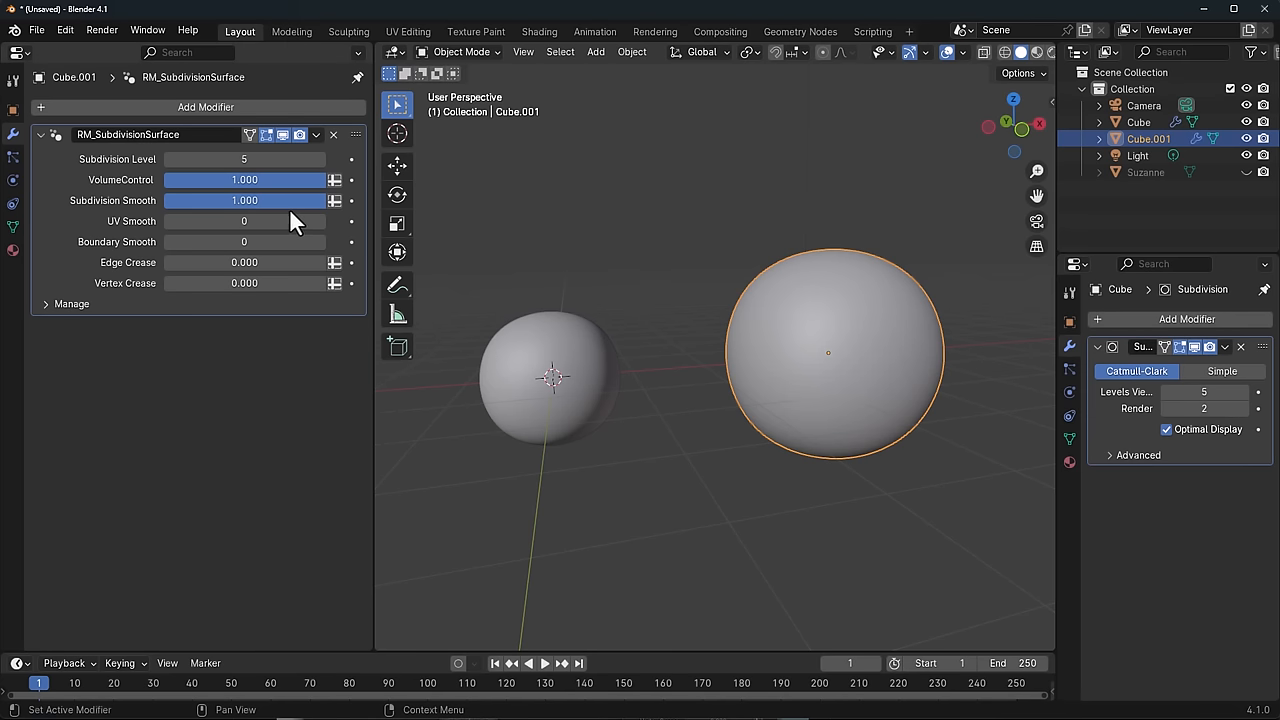
left_click_drag(280, 180, 196, 180)
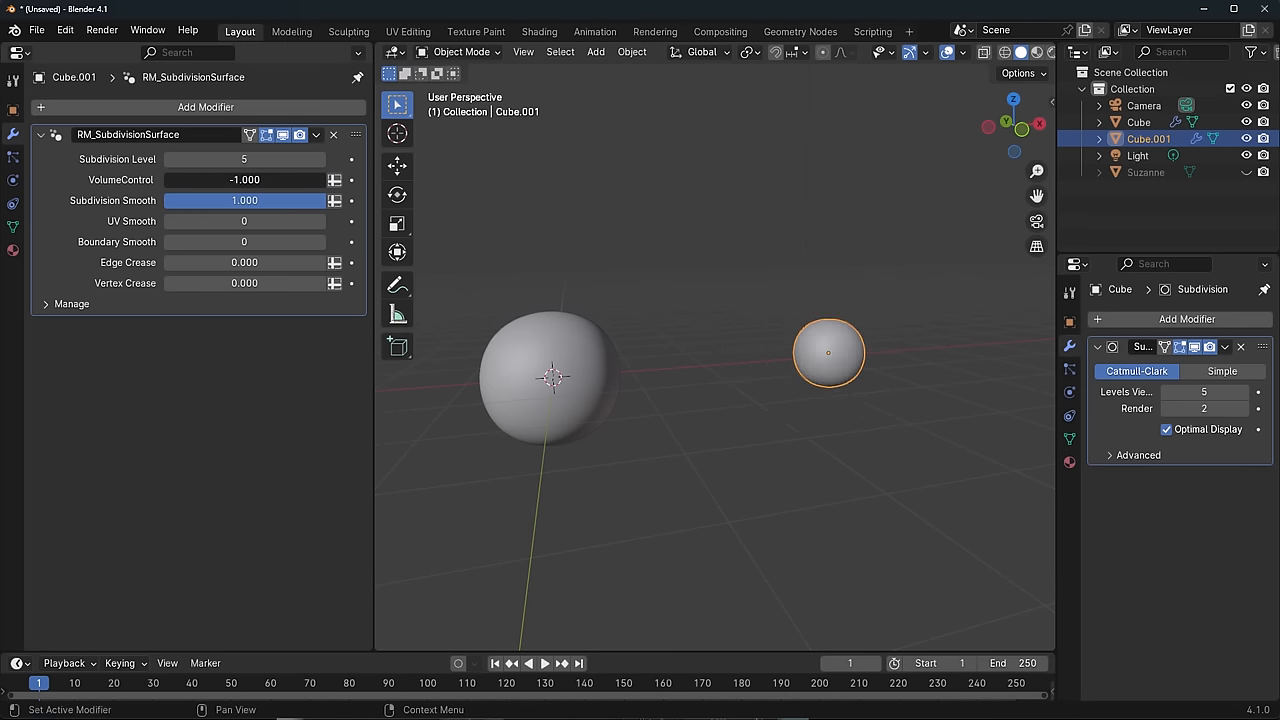
left_click_drag(244, 180, 300, 180)
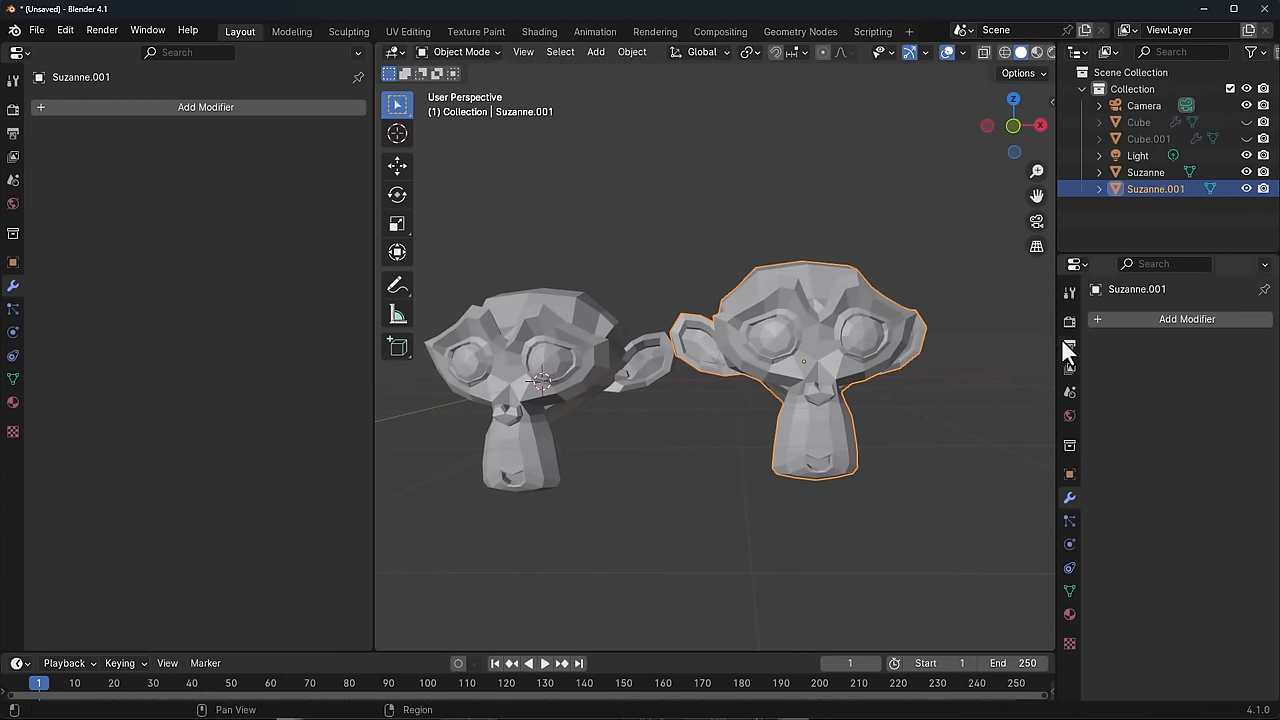
mouse_move(932, 386)
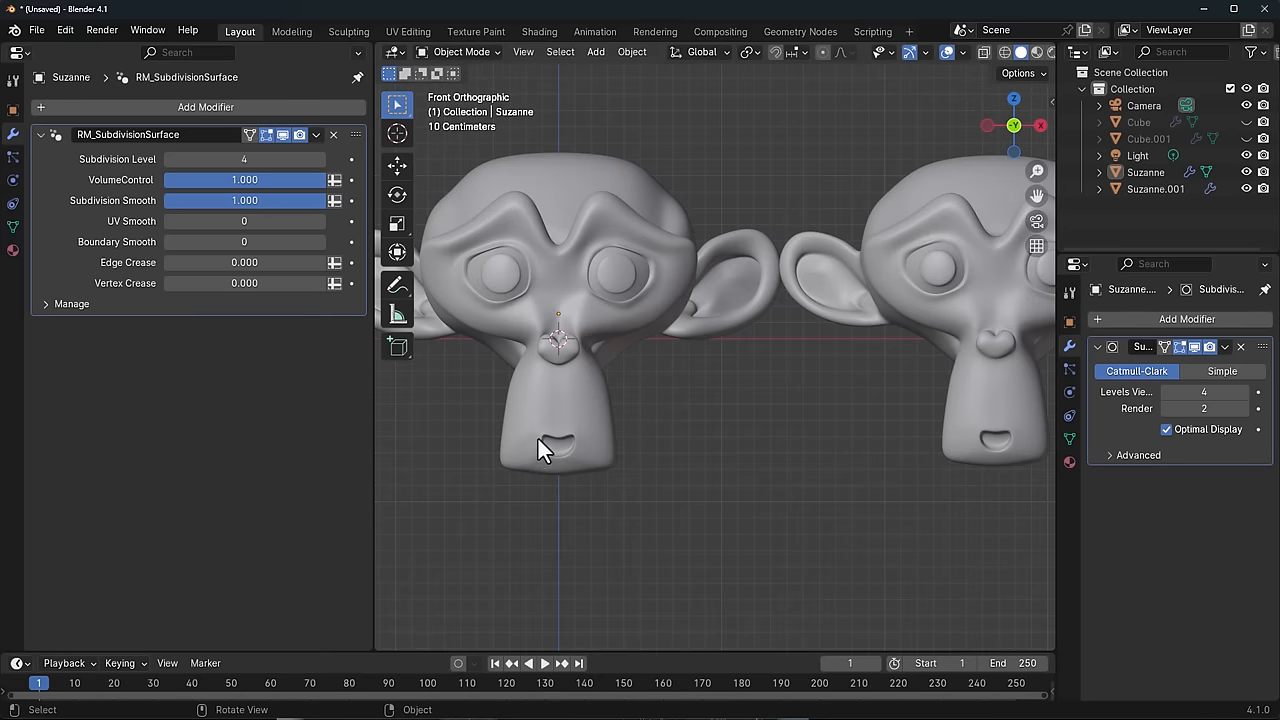
mouse_move(556, 420)
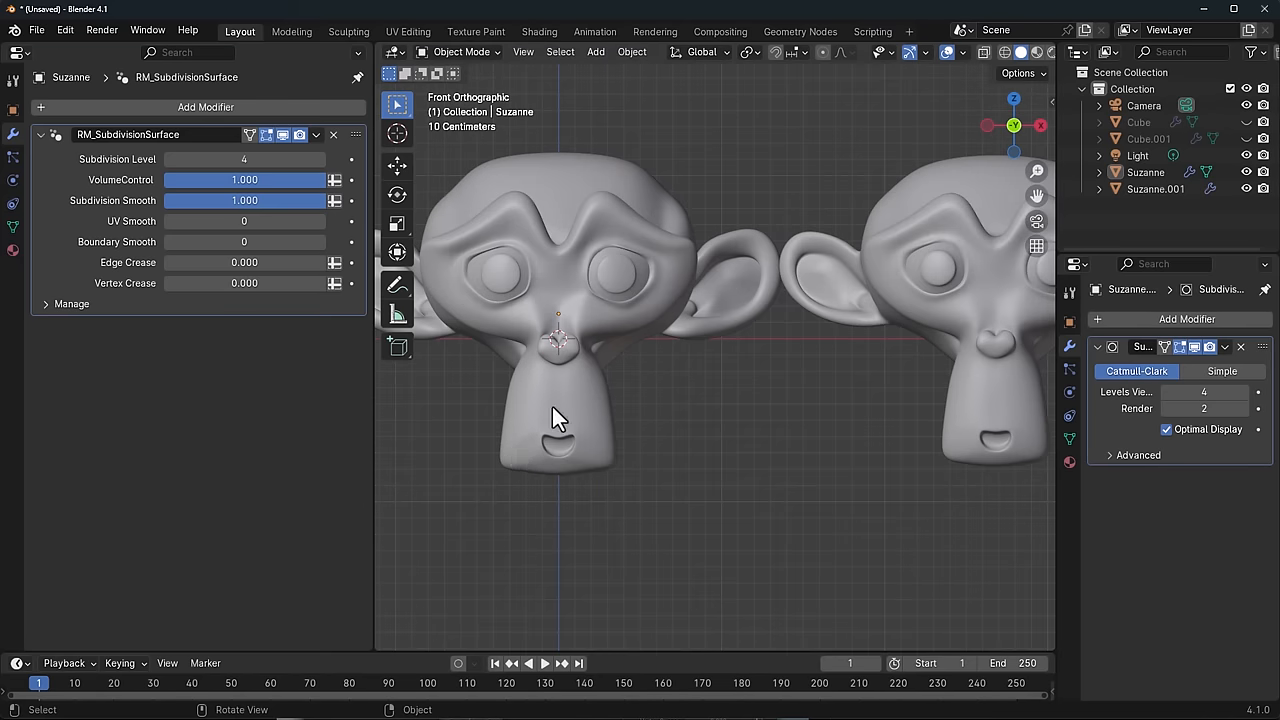
mouse_move(590, 482)
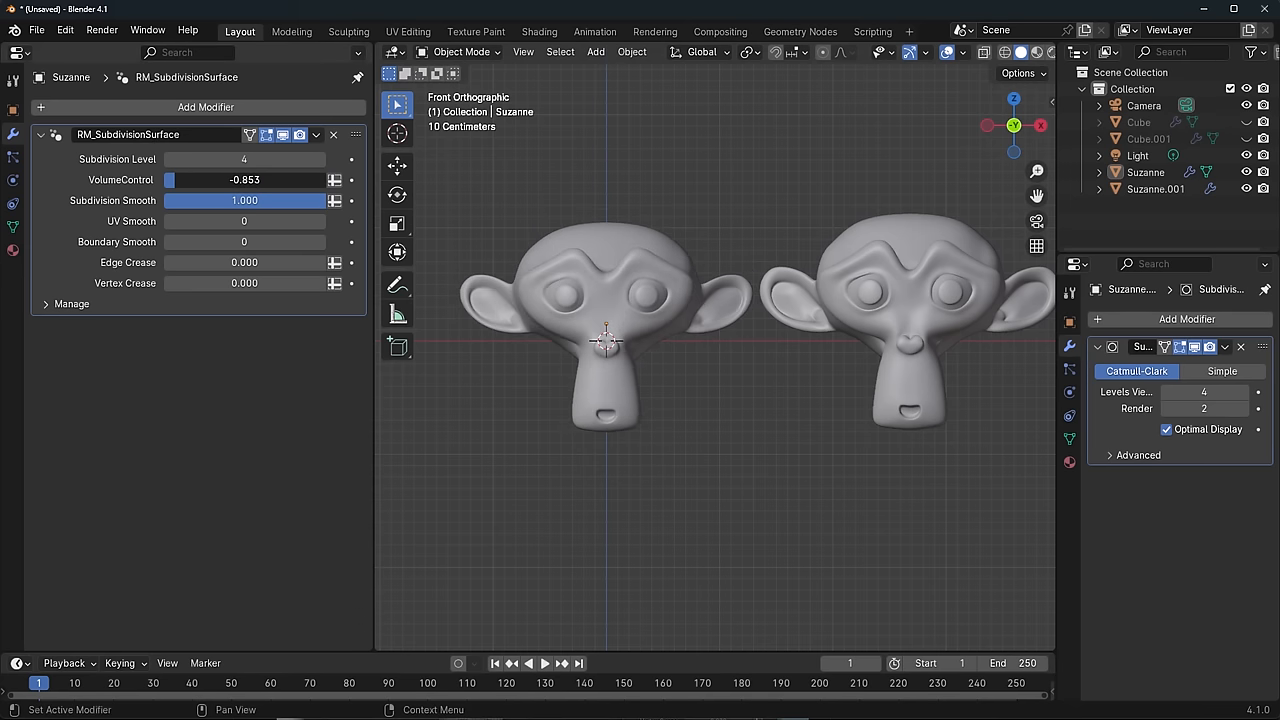
Step: Adjust VolumeControl on the left Suzanne head's RM_SubdivisionSurface to about -0.85
left_click_drag(180, 180, 300, 180)
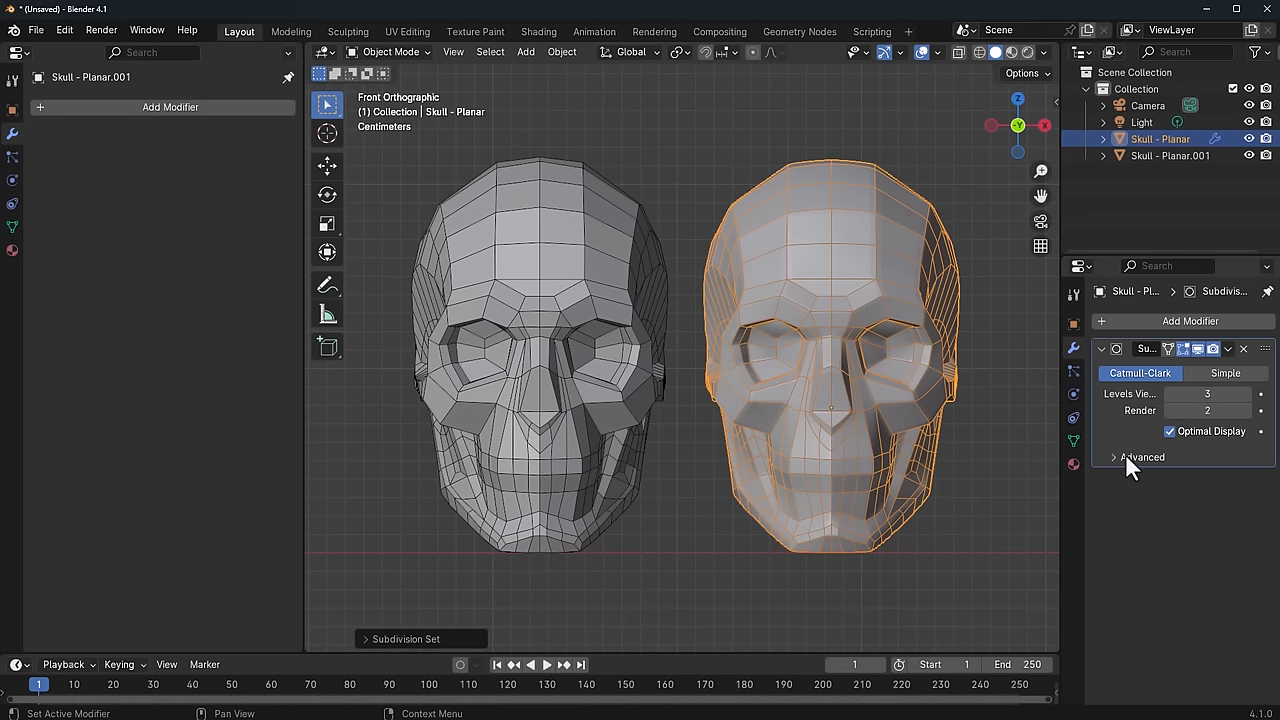
Step: Expand the right skull's Subdivision Surface Advanced options, try quality changes, and toggle Use Creases off and on
left_click(1118, 456)
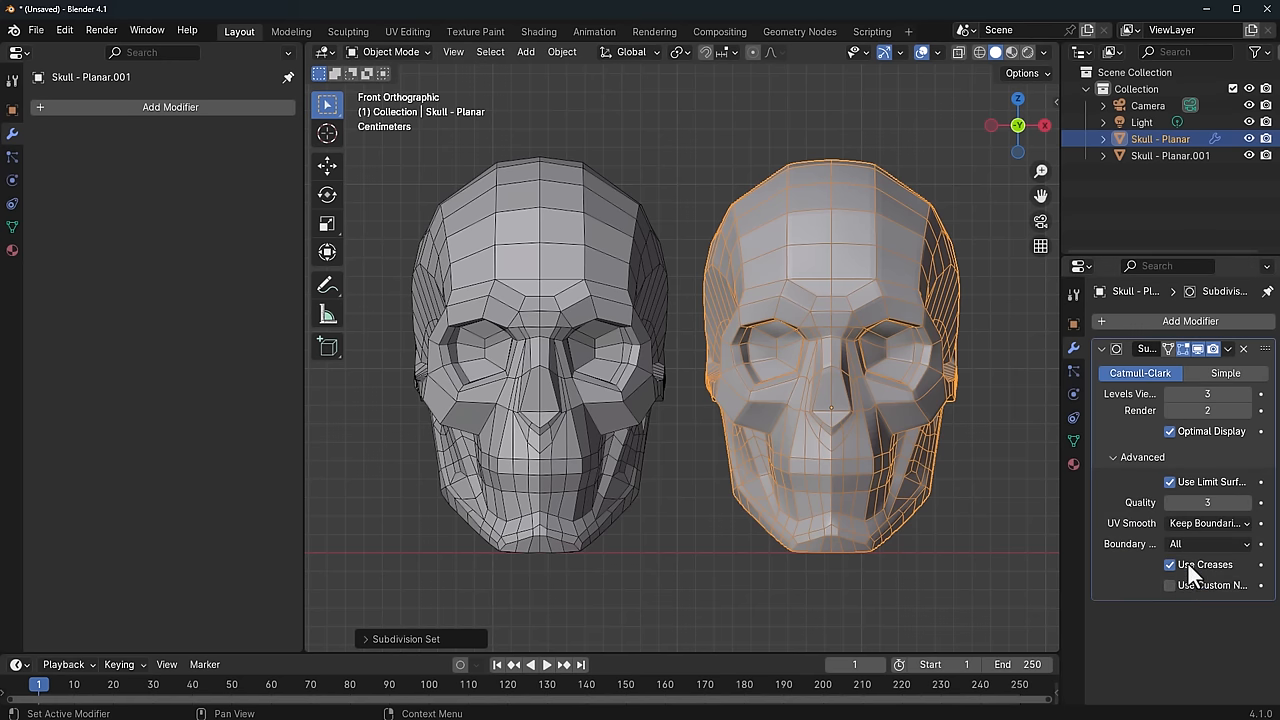
mouse_move(1116, 556)
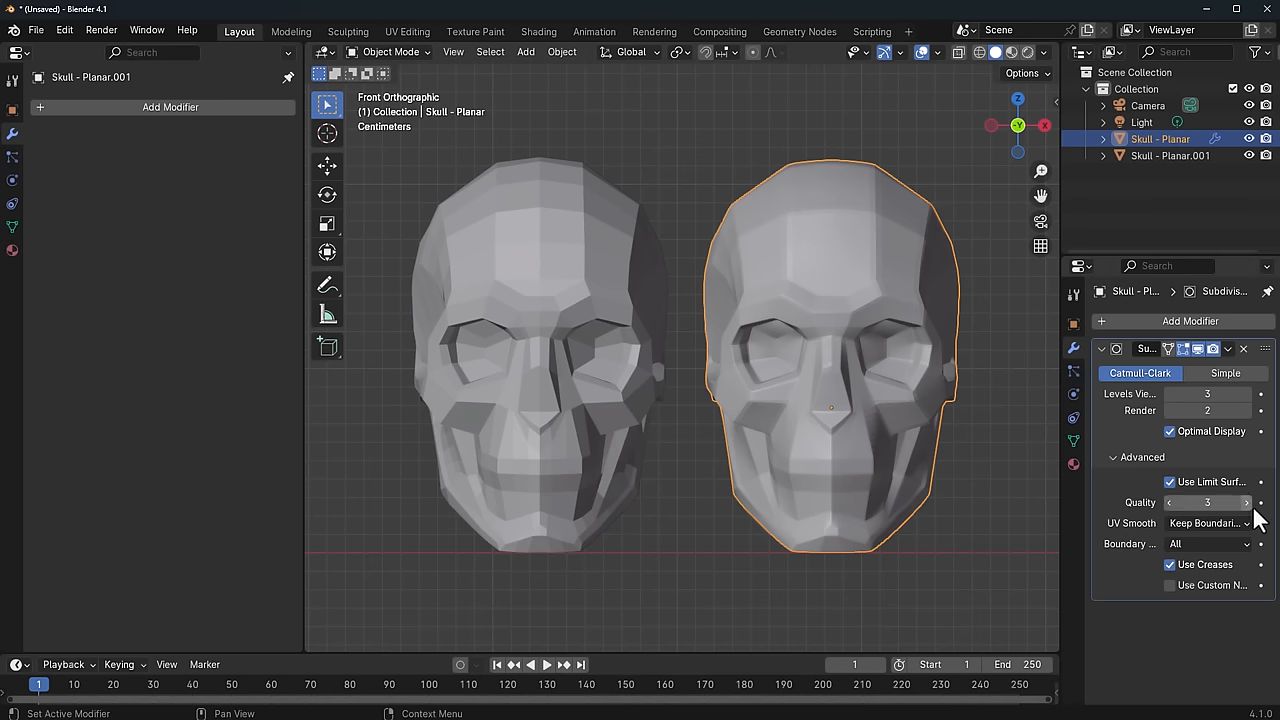
left_click(1244, 504)
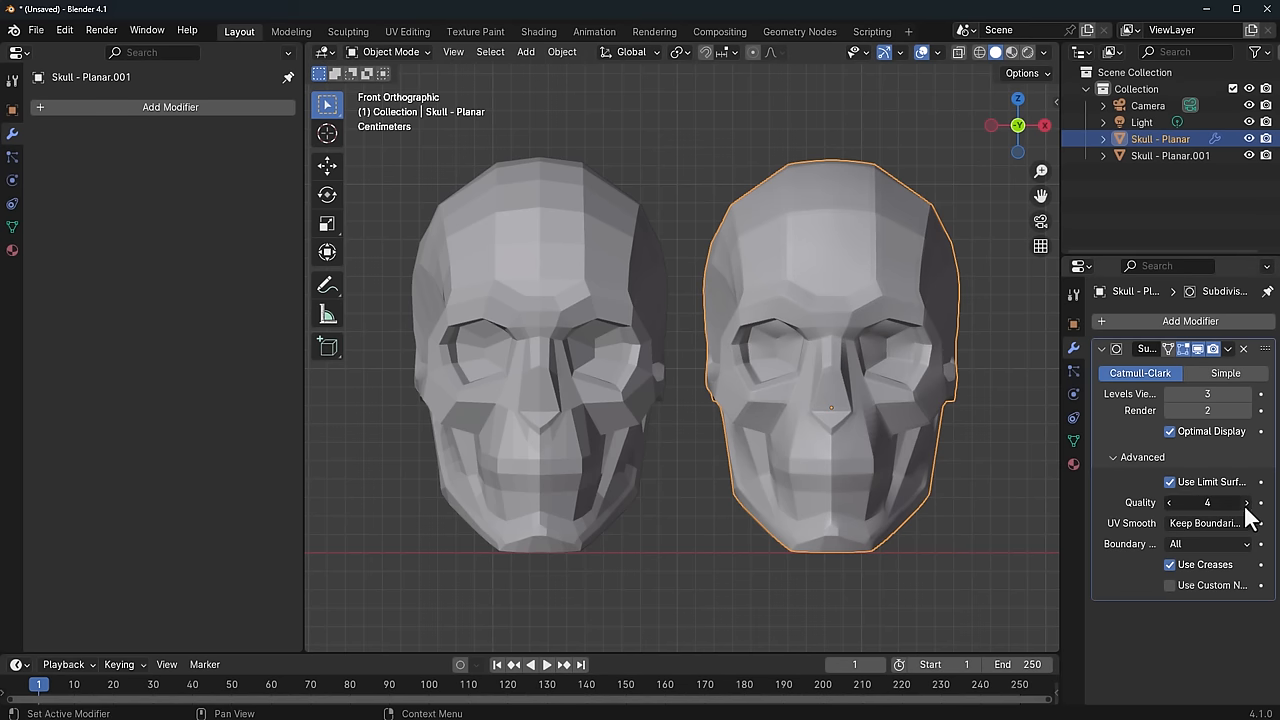
left_click(1248, 500)
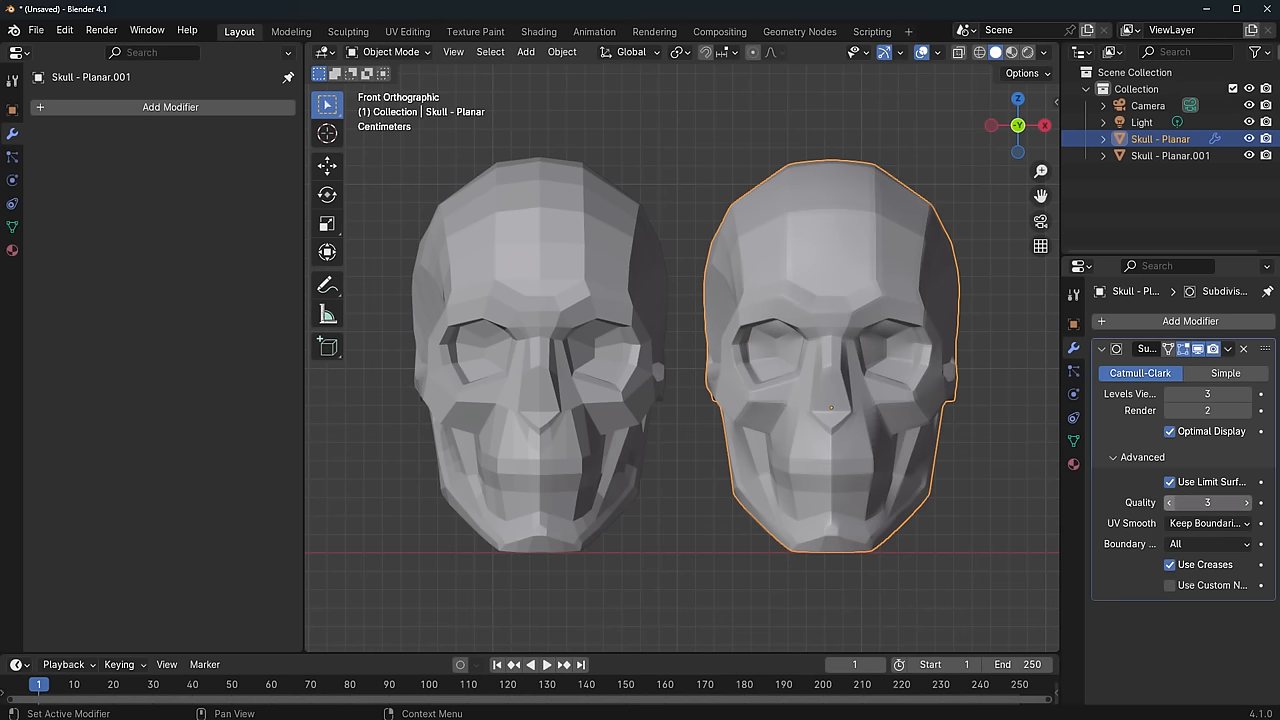
left_click(1170, 564)
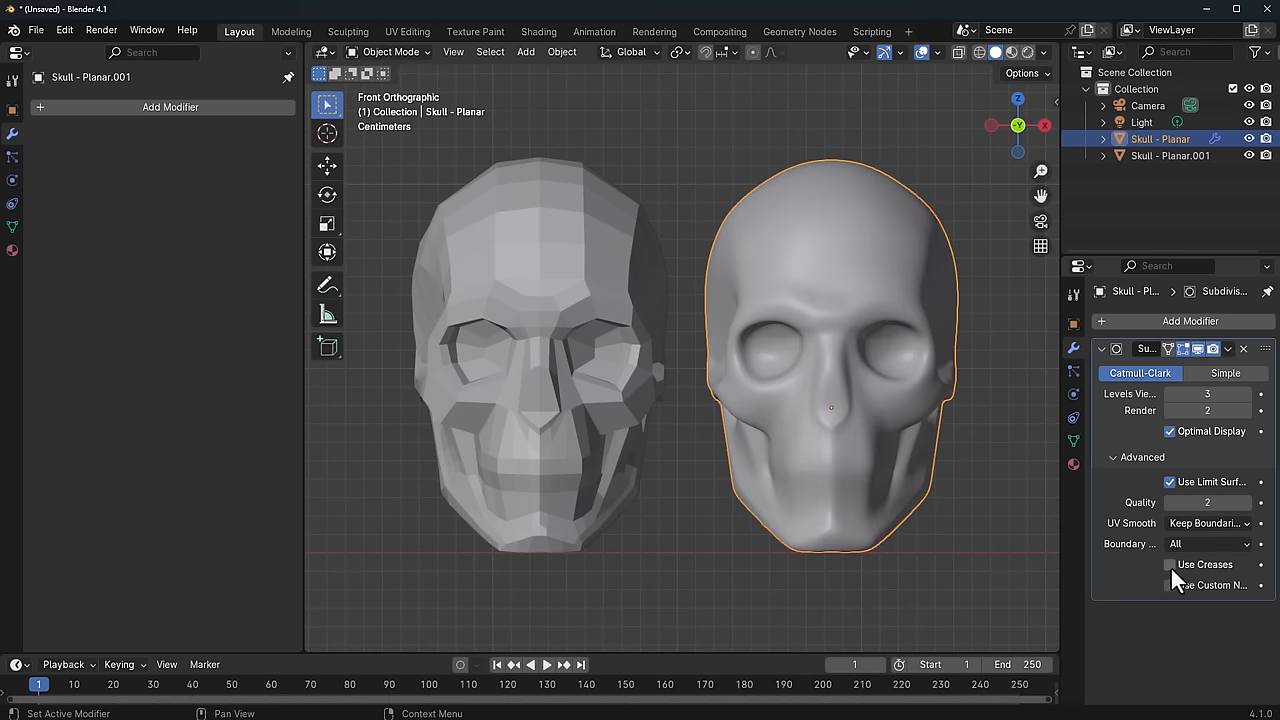
left_click(1168, 564)
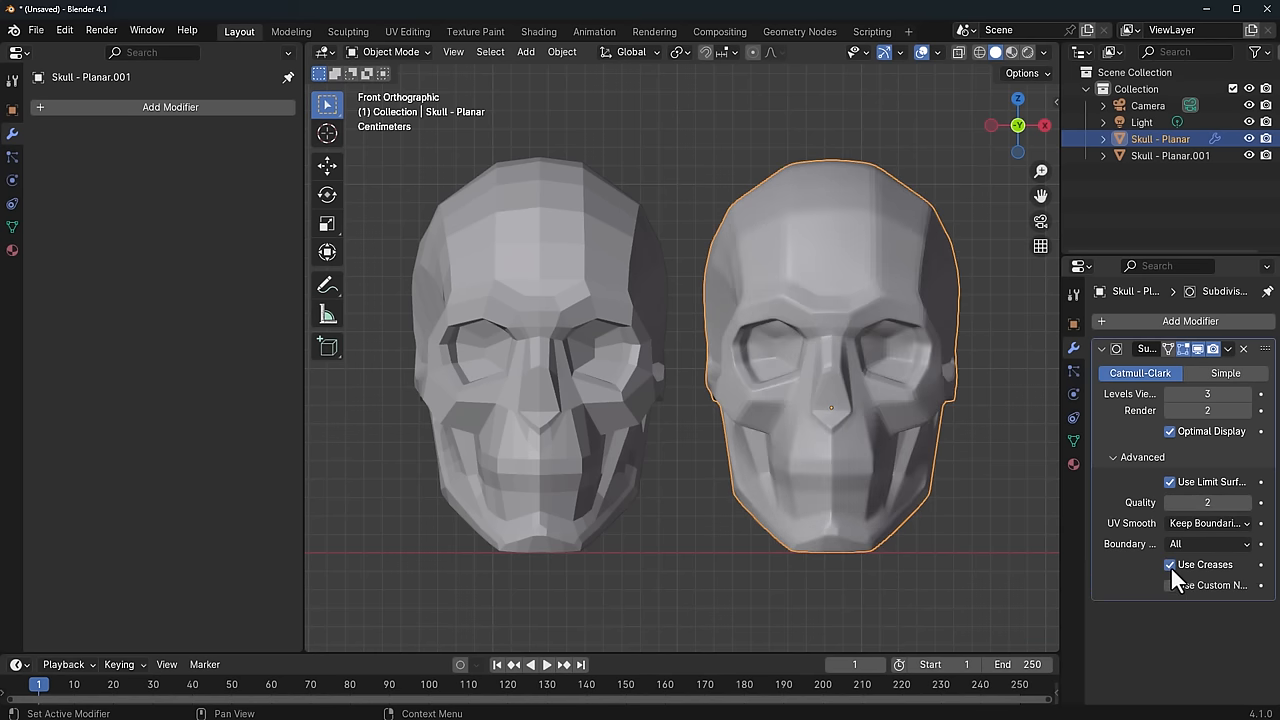
mouse_move(1156, 582)
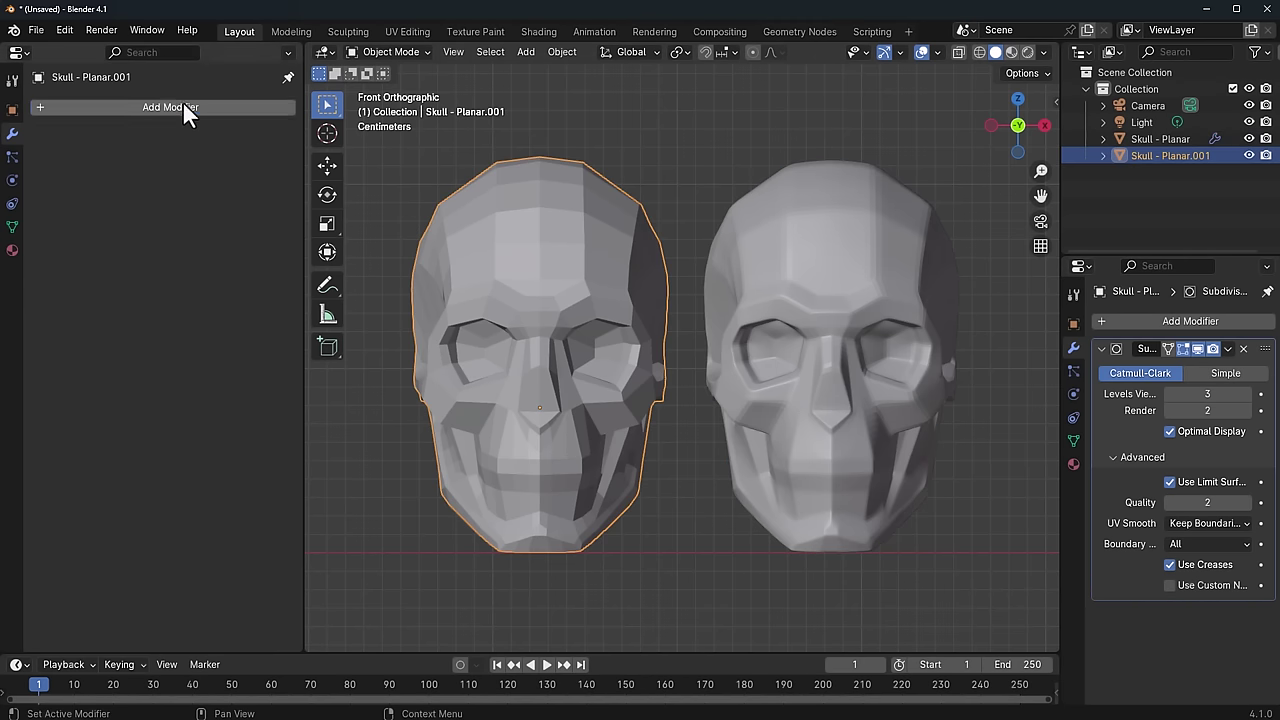
Step: Add RM_SubdivisionSurface at level 3 to the left skull and settle Edge Crease near 0.744
left_click(170, 108)
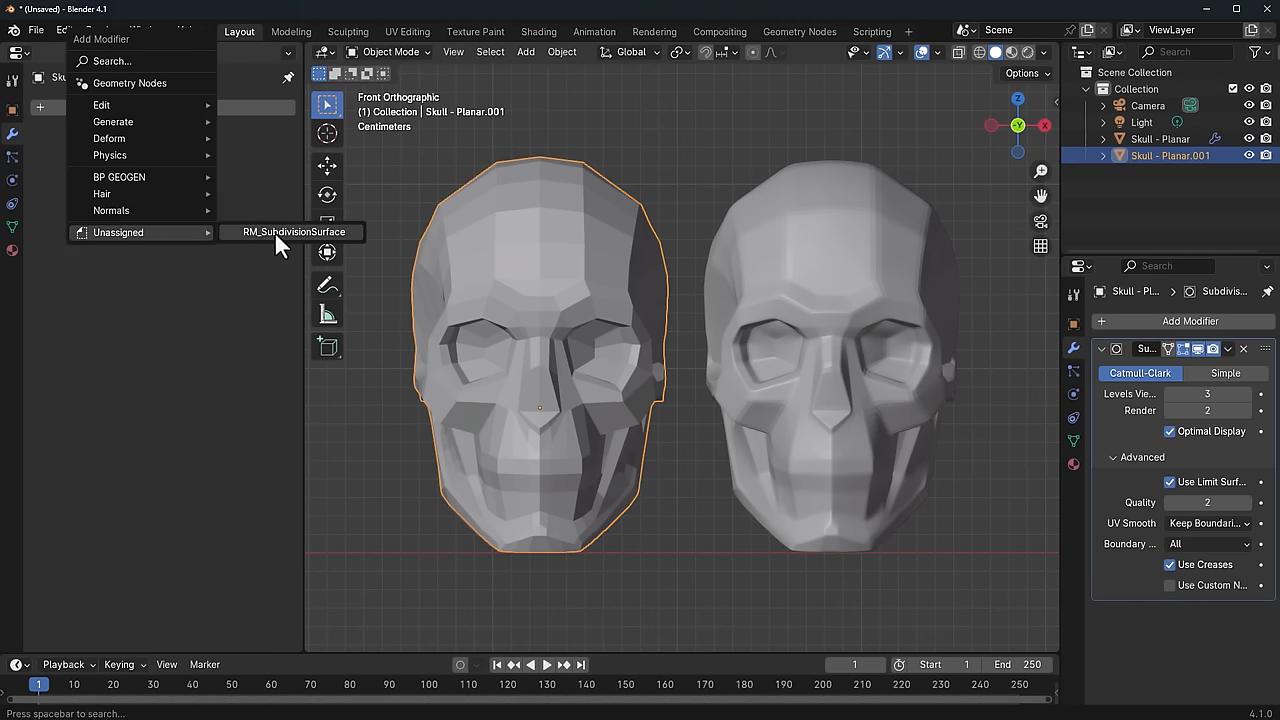
left_click(292, 232)
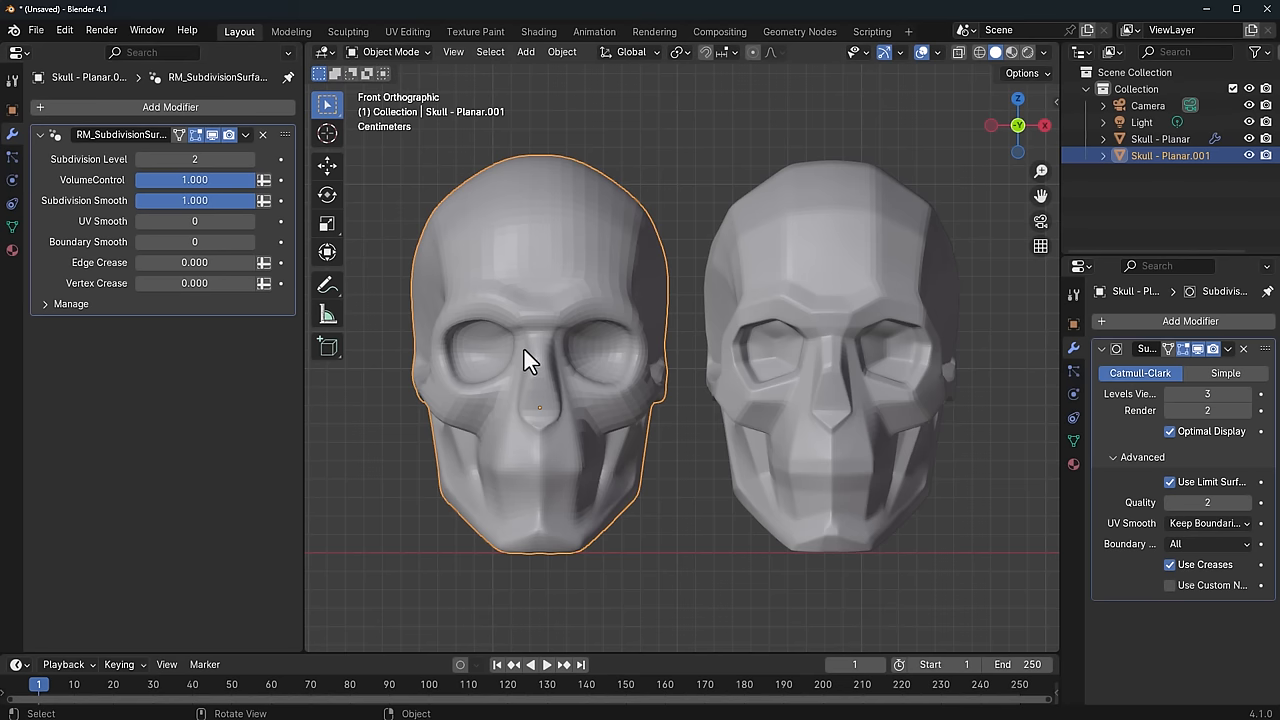
mouse_move(156, 276)
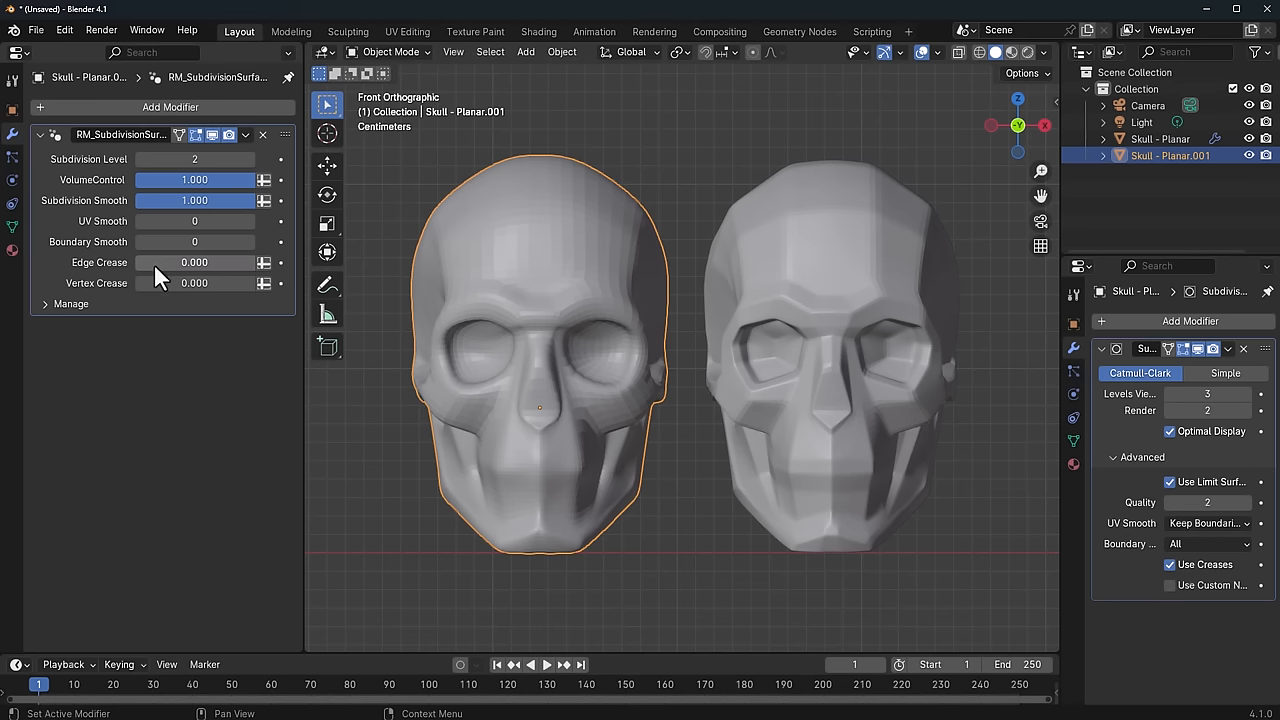
left_click_drag(160, 262, 230, 262)
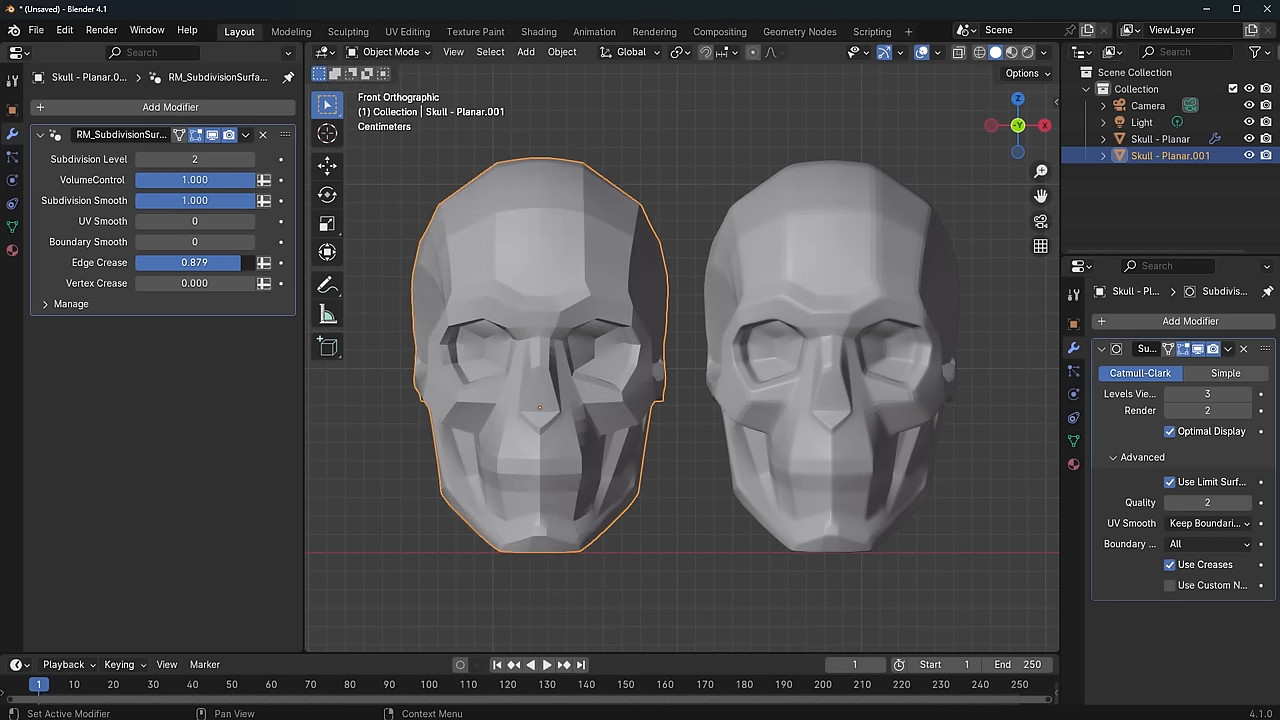
left_click_drag(230, 262, 150, 262)
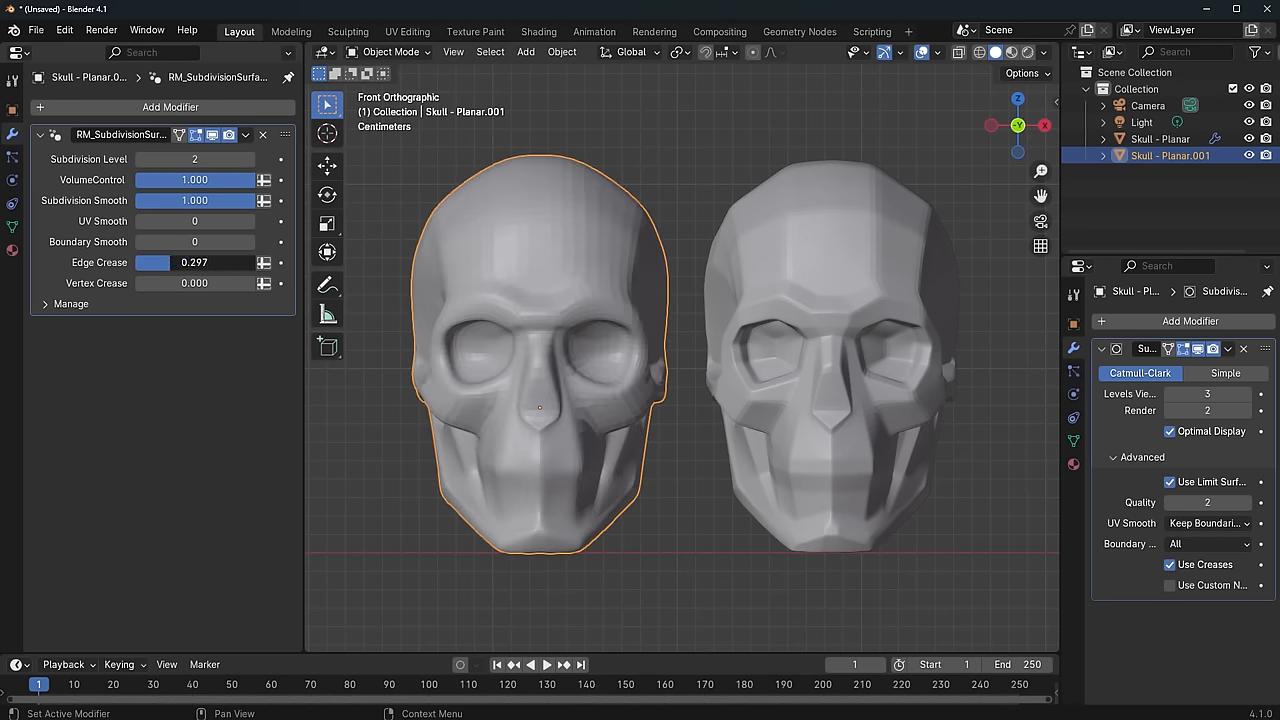
left_click_drag(200, 262, 150, 262)
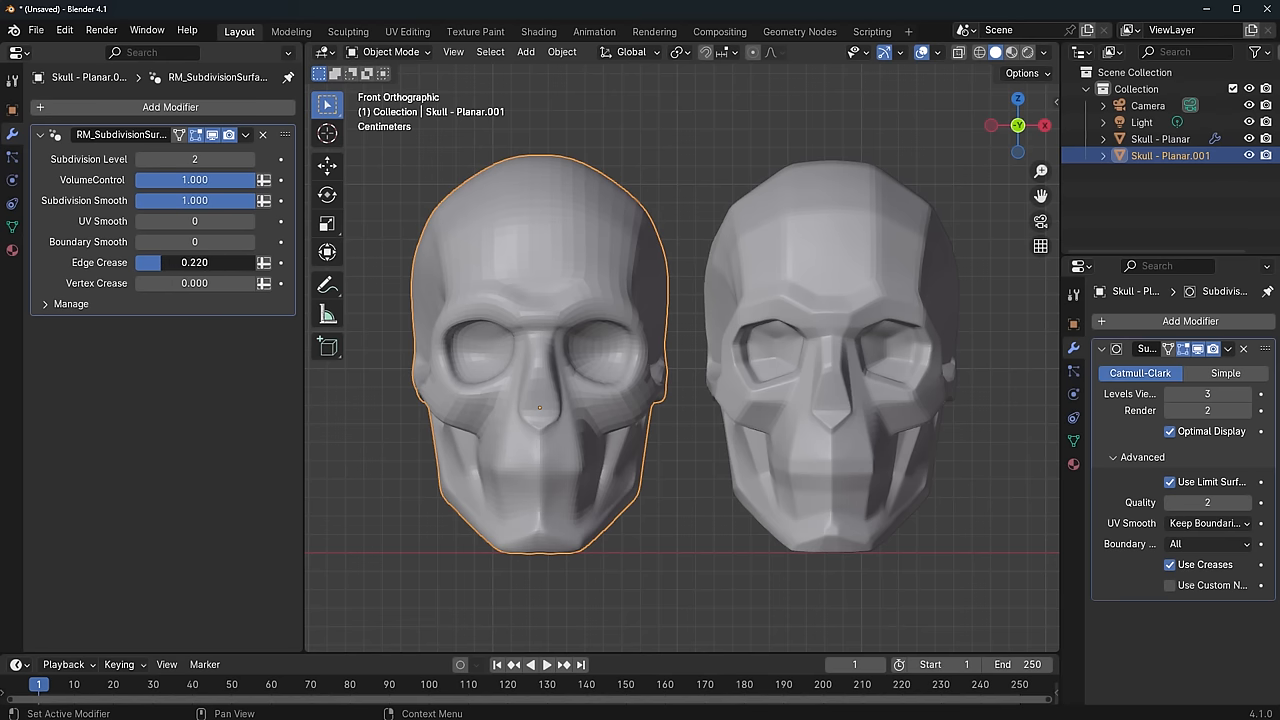
left_click_drag(160, 262, 216, 262)
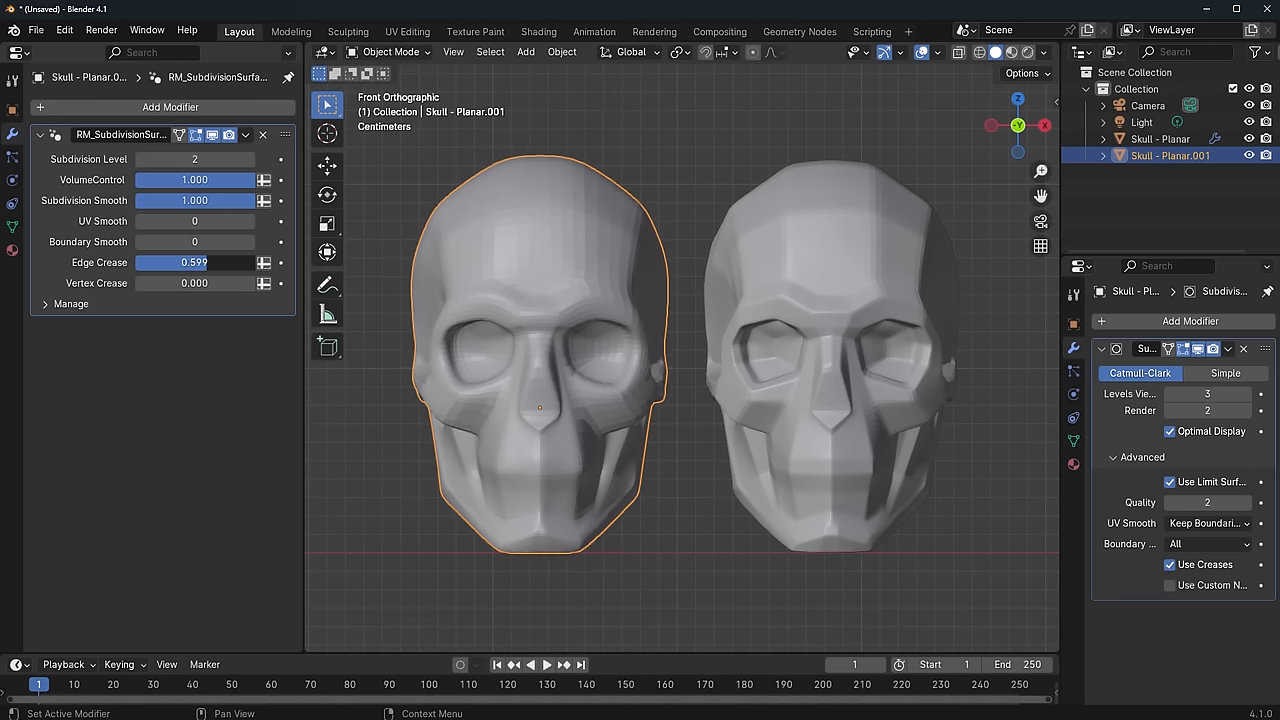
left_click_drag(196, 262, 150, 262)
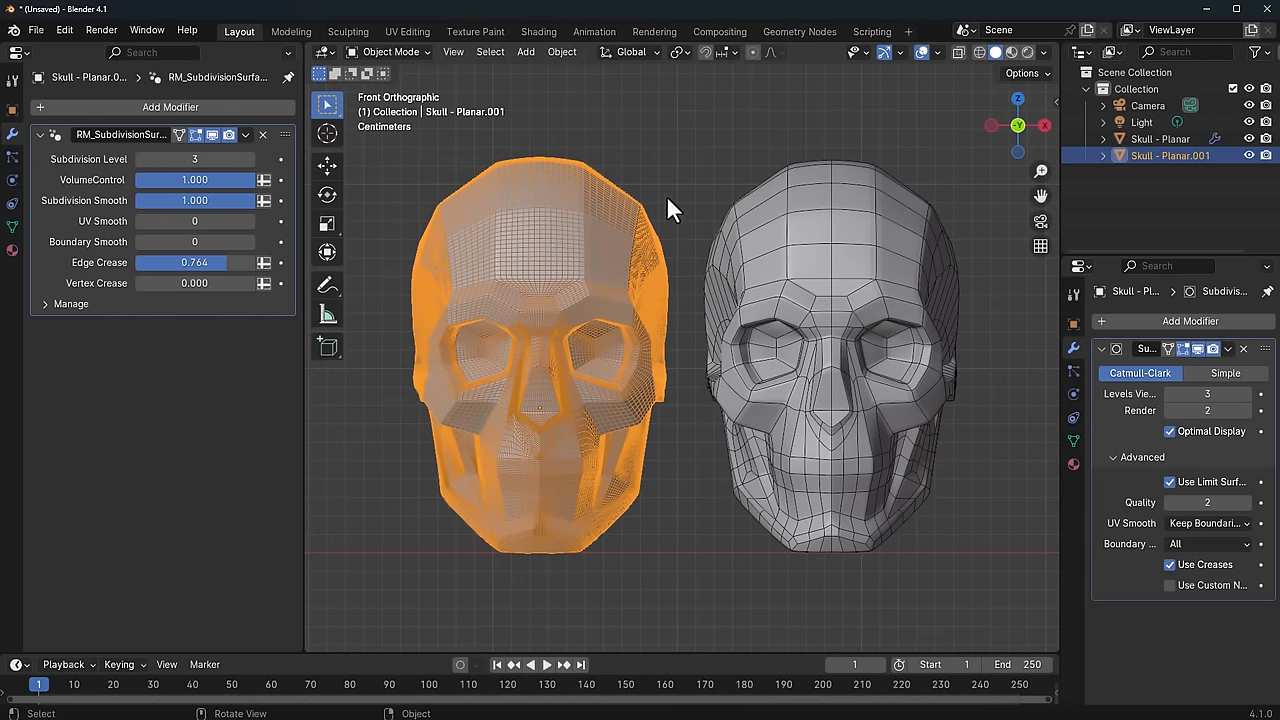
Step: Orbit to inspect the skulls, lower the left skull's Edge Crease to 0.659, then select the right skull
left_click_drag(670, 210, 560, 540)
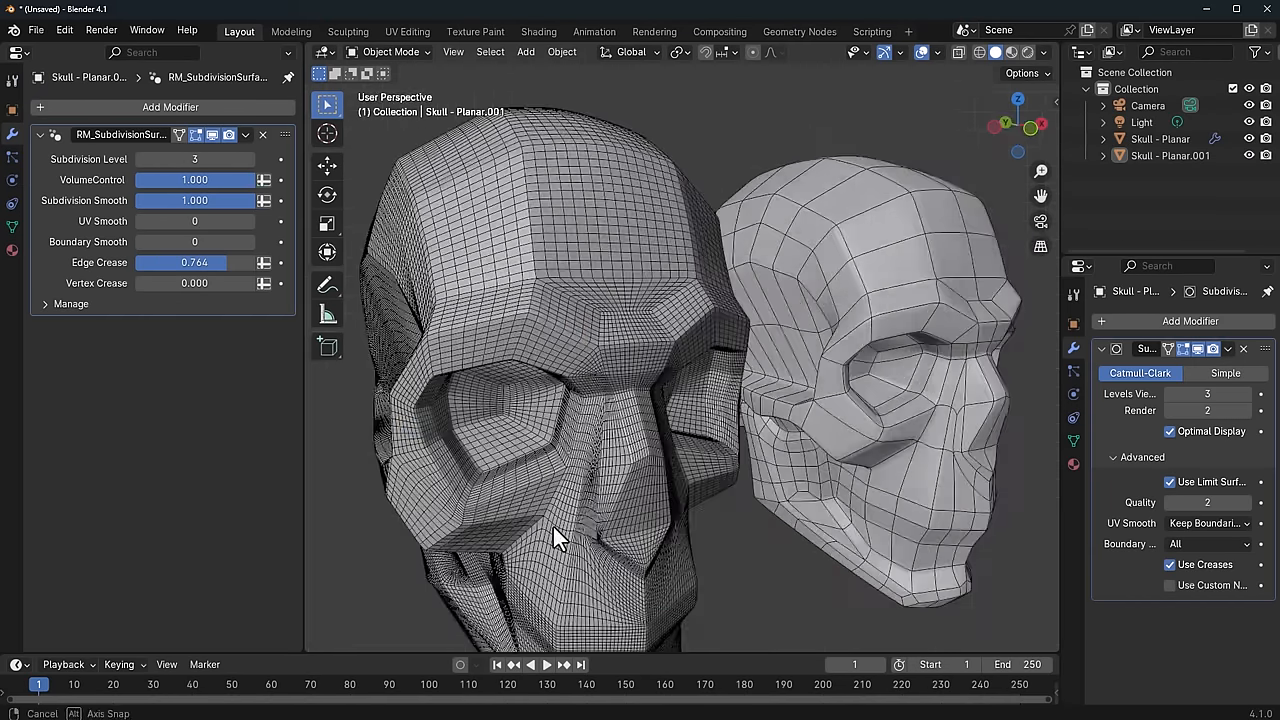
left_click_drag(560, 538, 520, 544)
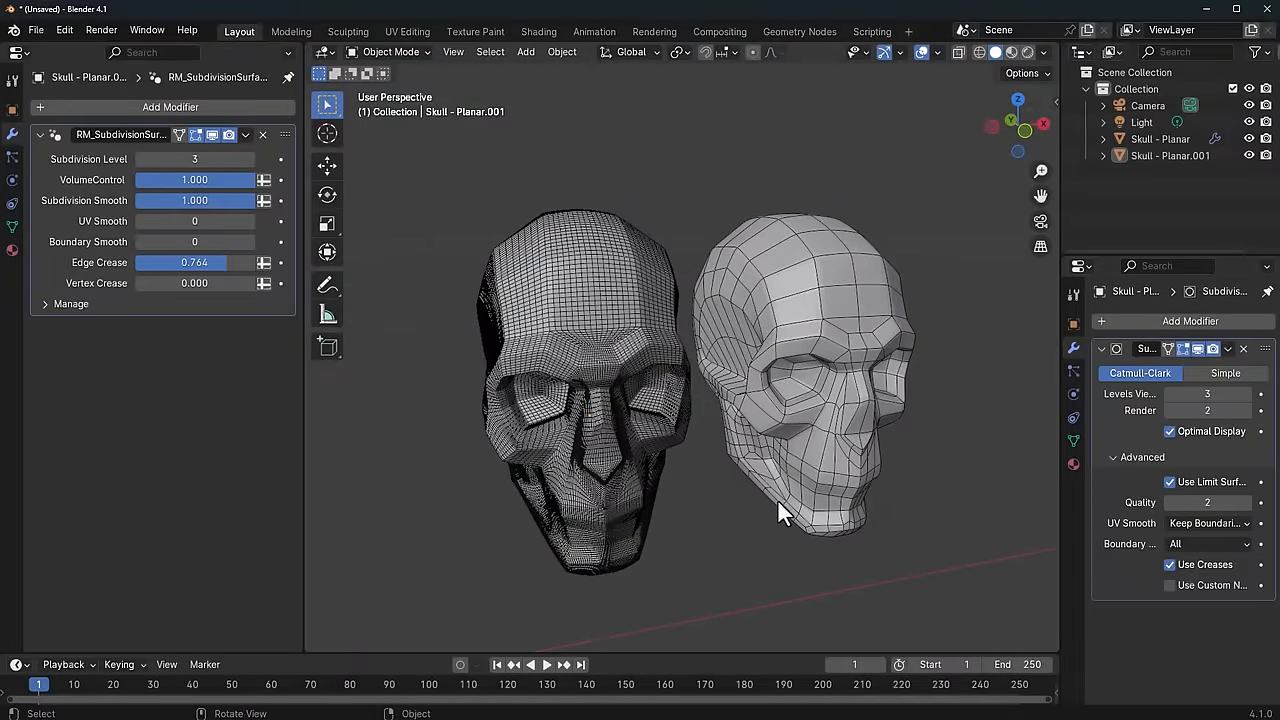
left_click_drag(780, 512, 650, 430)
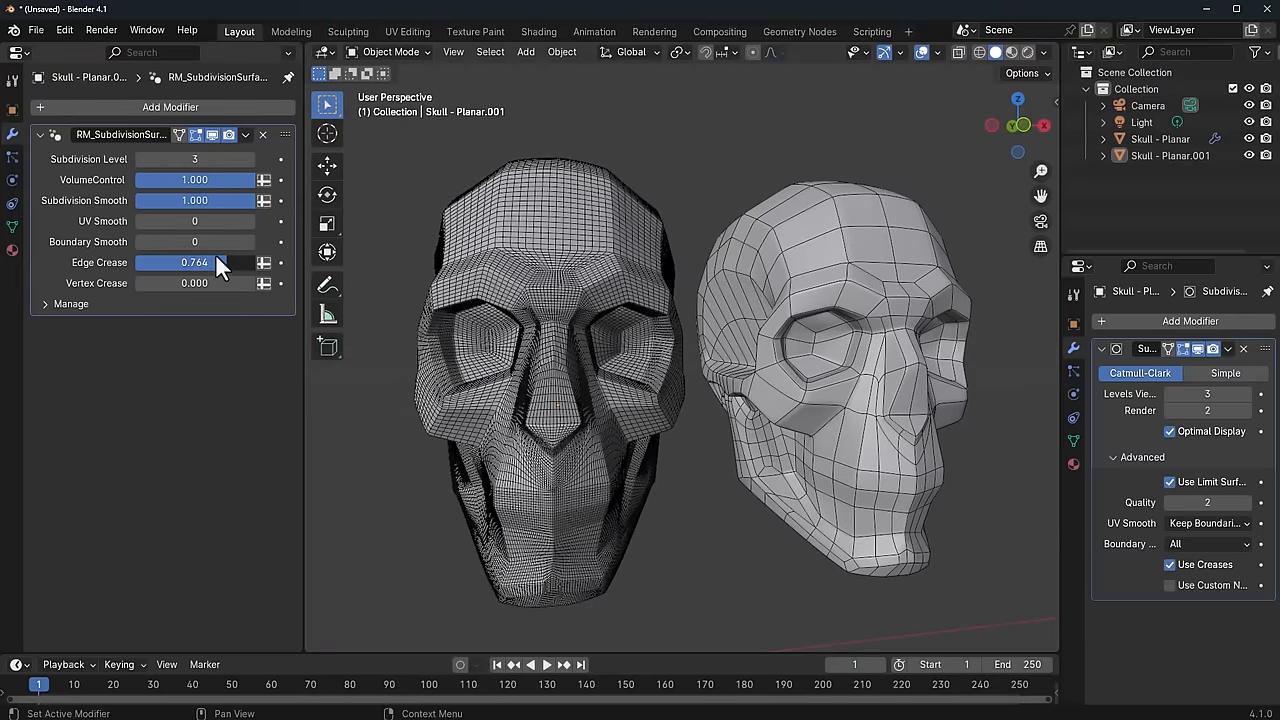
left_click_drag(220, 262, 180, 262)
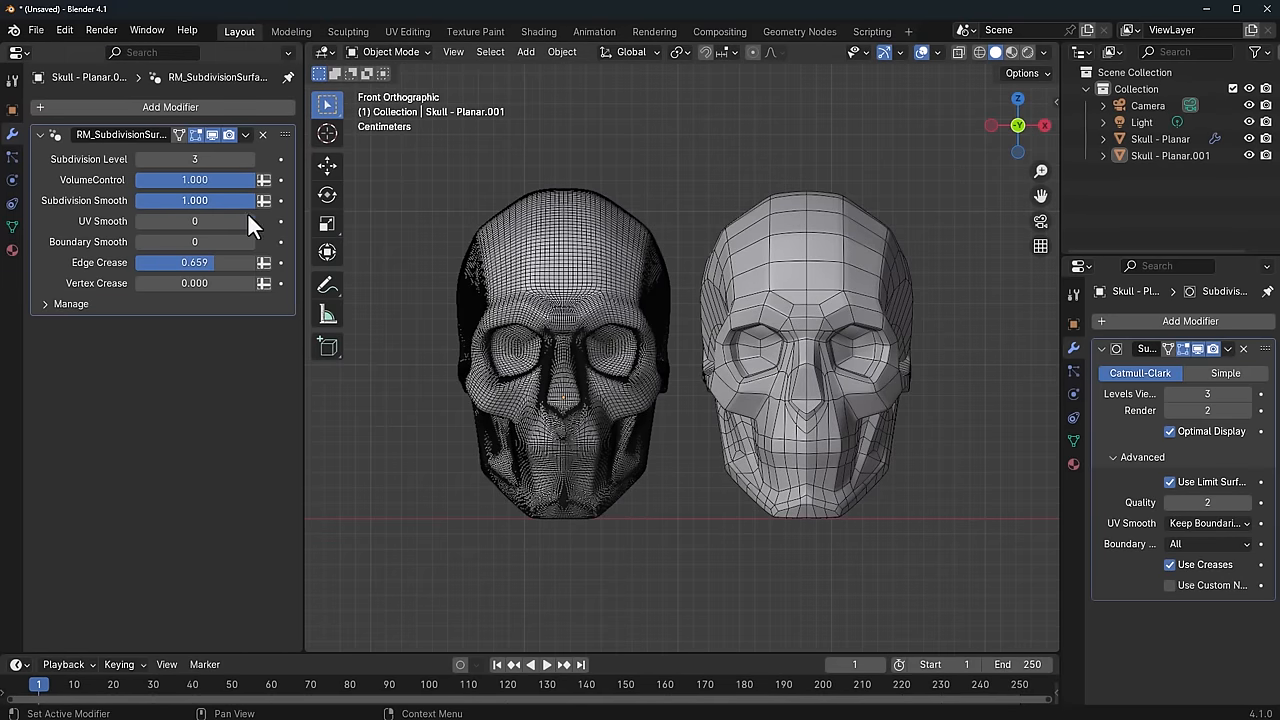
mouse_move(744, 496)
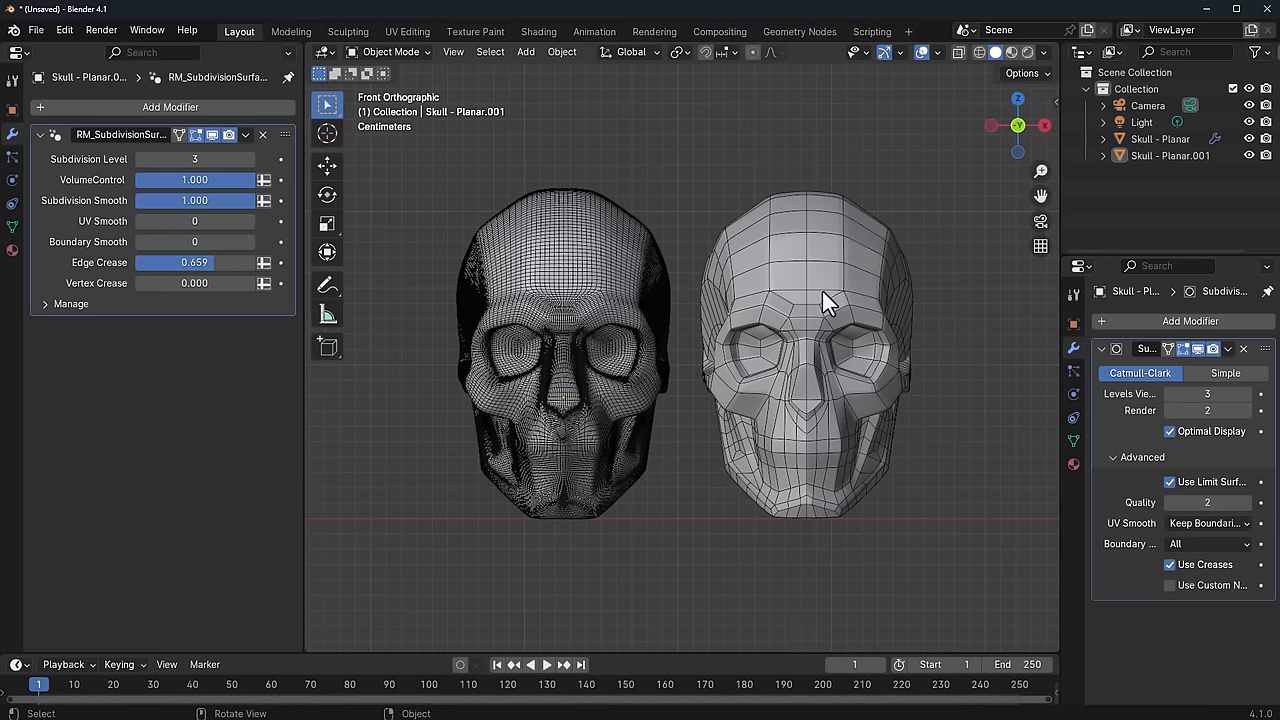
left_click(830, 300)
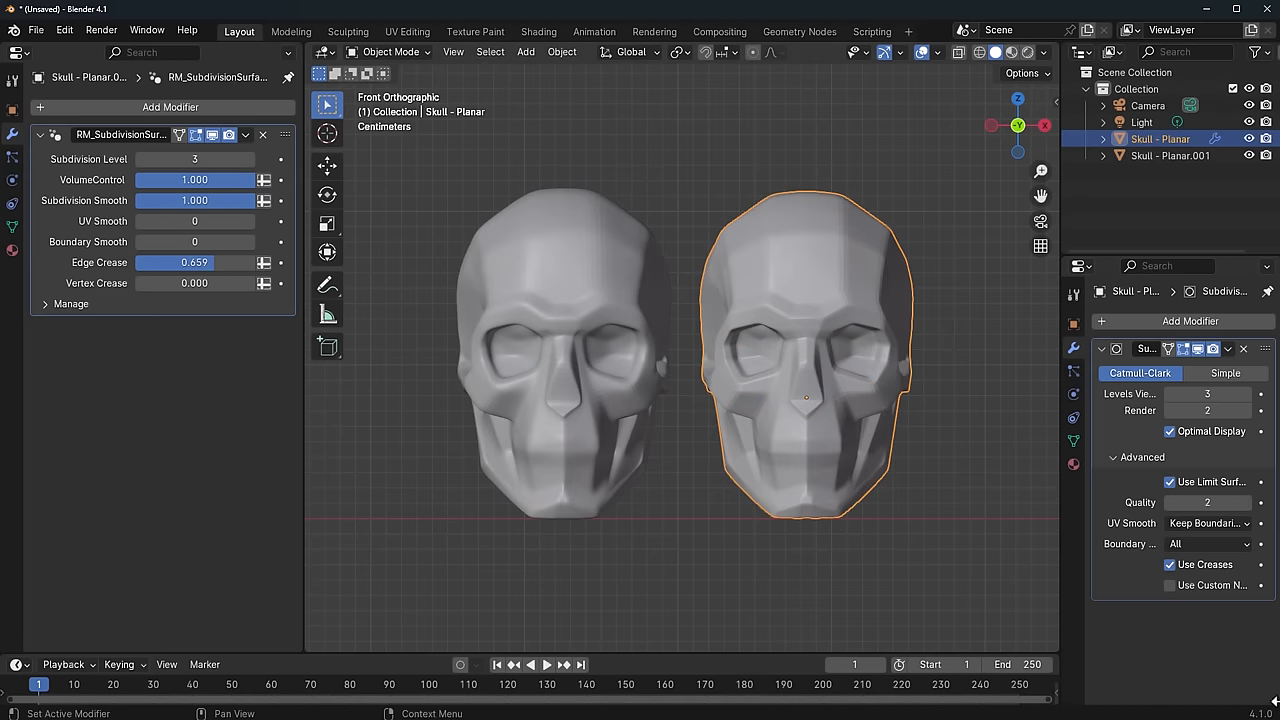
Step: Toggle the right skull's Use Creases off and on and set its subdivision quality to 1
left_click(1168, 564)
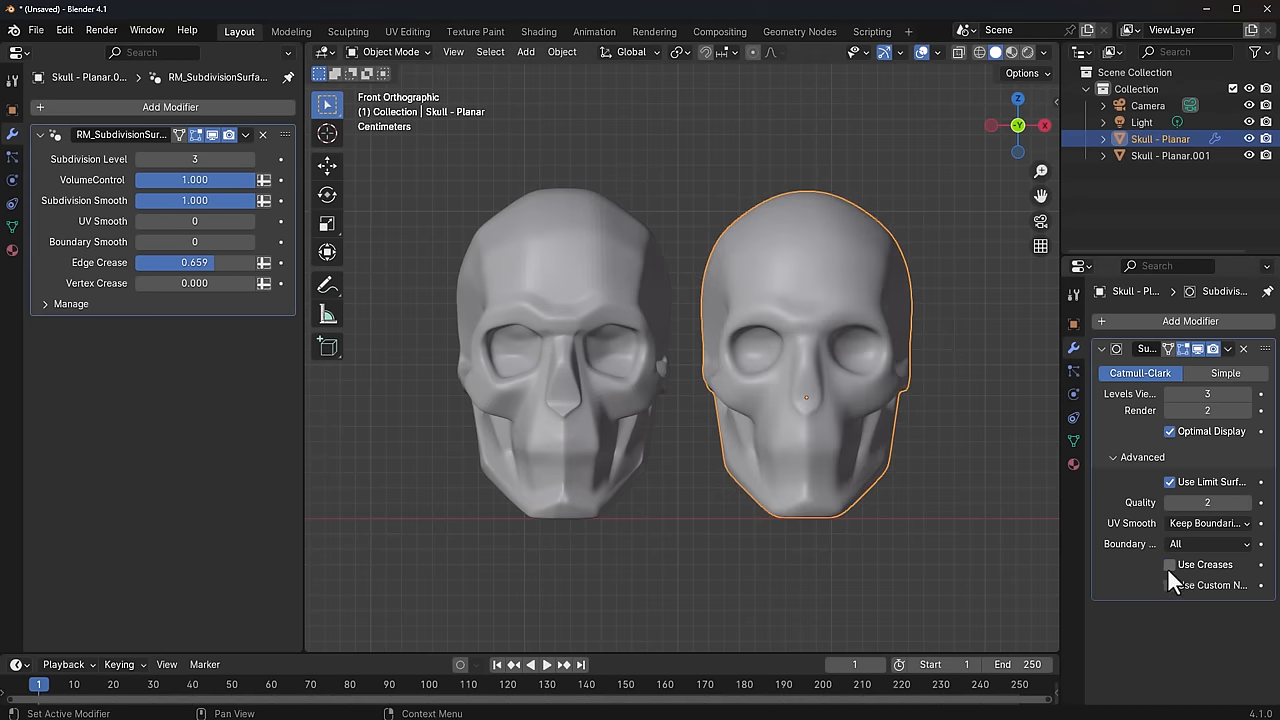
left_click(1170, 564)
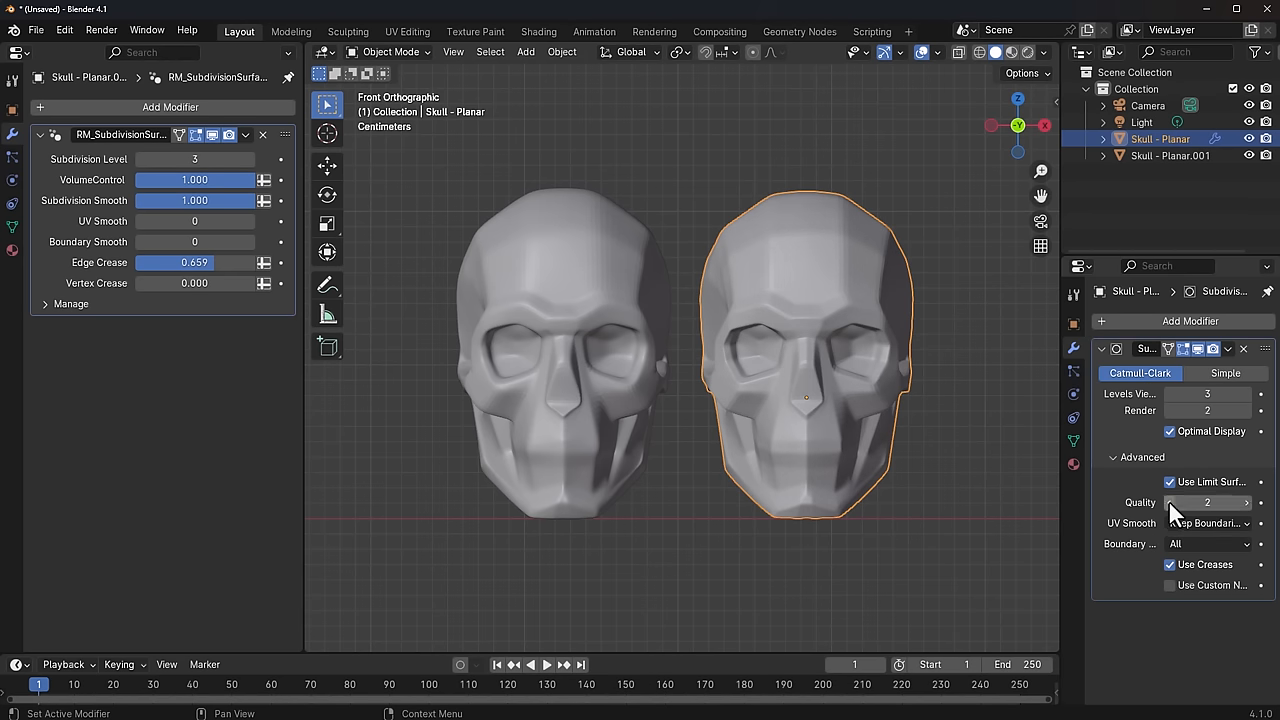
left_click(1180, 504)
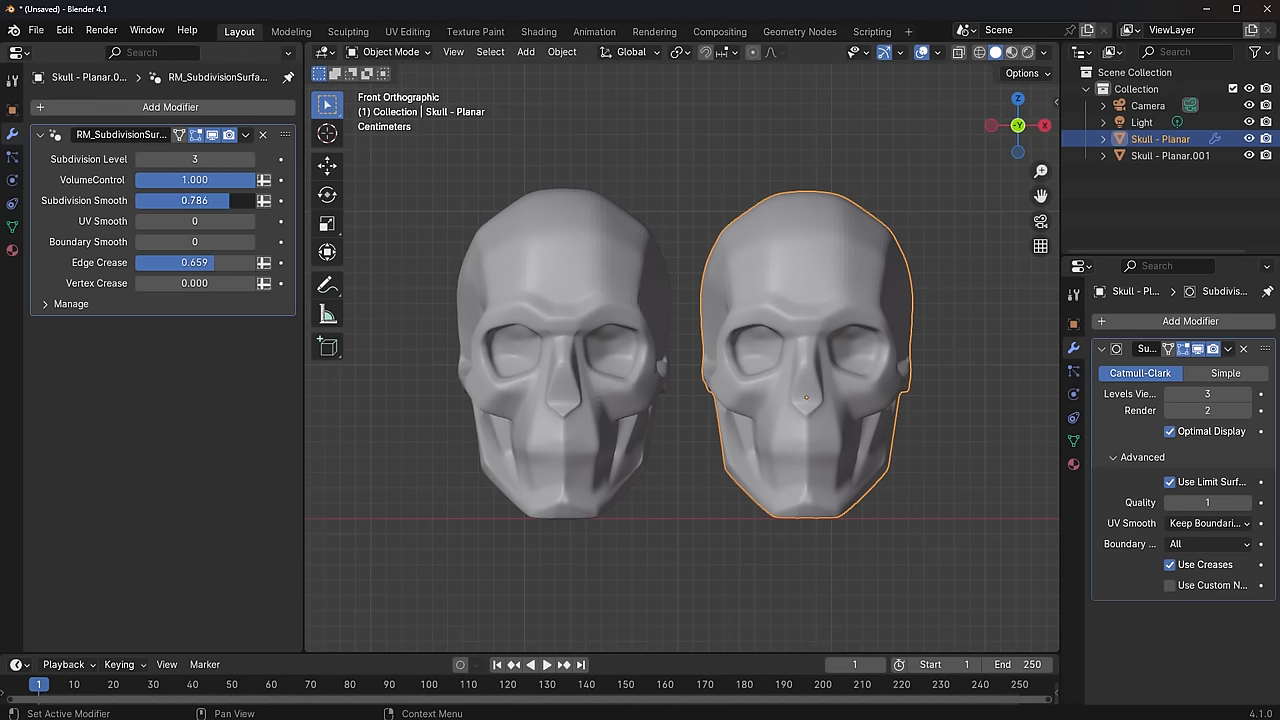
Step: Raise the left skull's Subdivision Smooth to 1.000 and reduce Edge Crease to about 0.055
left_click_drag(160, 200, 256, 200)
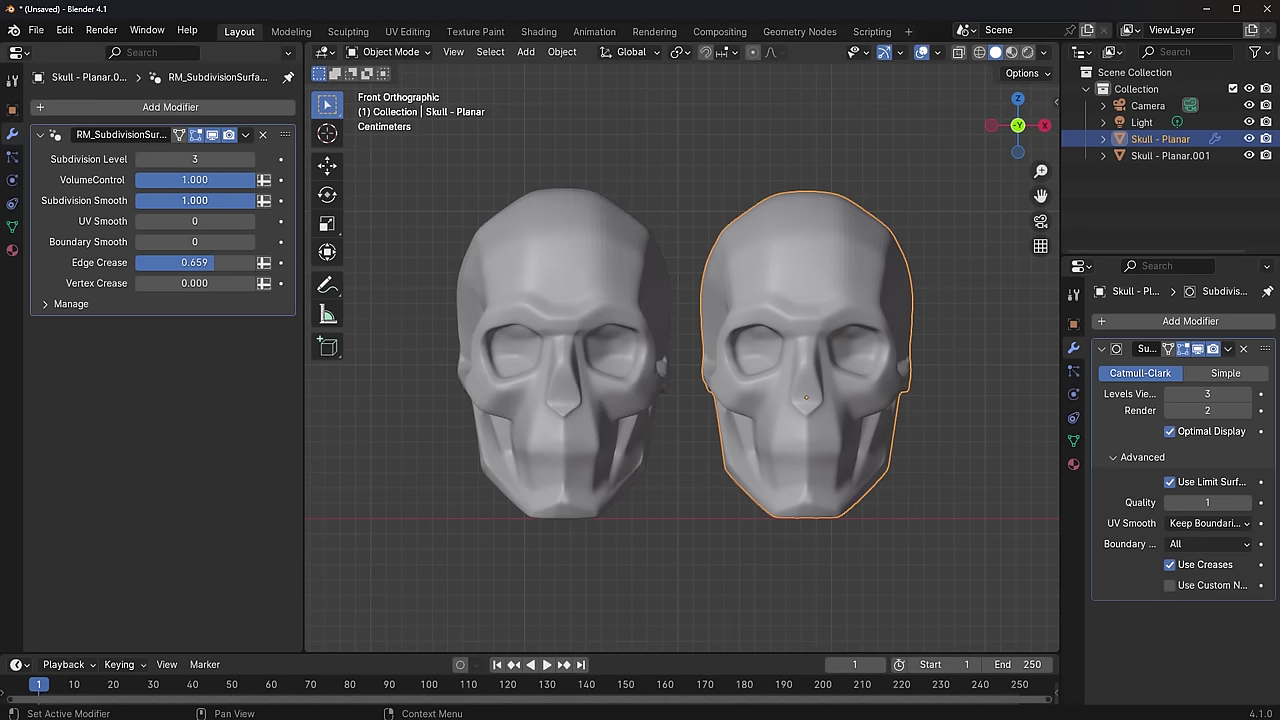
left_click_drag(160, 262, 230, 262)
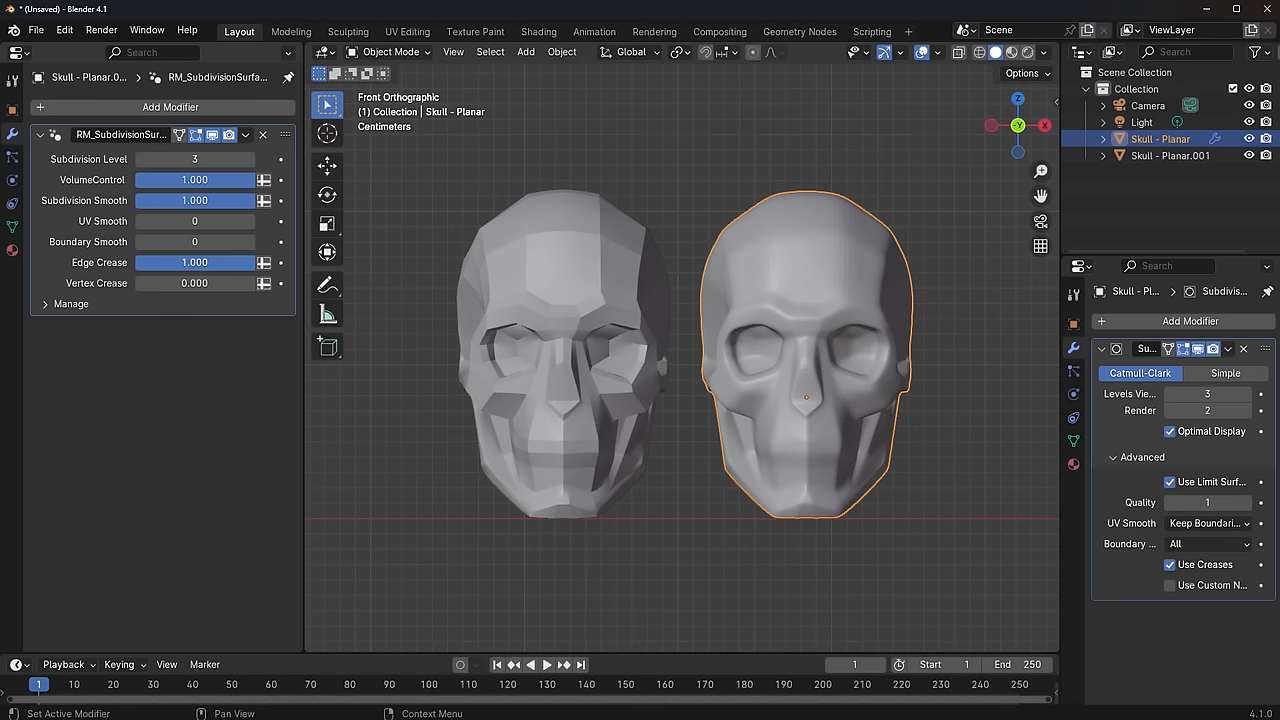
left_click_drag(220, 262, 188, 262)
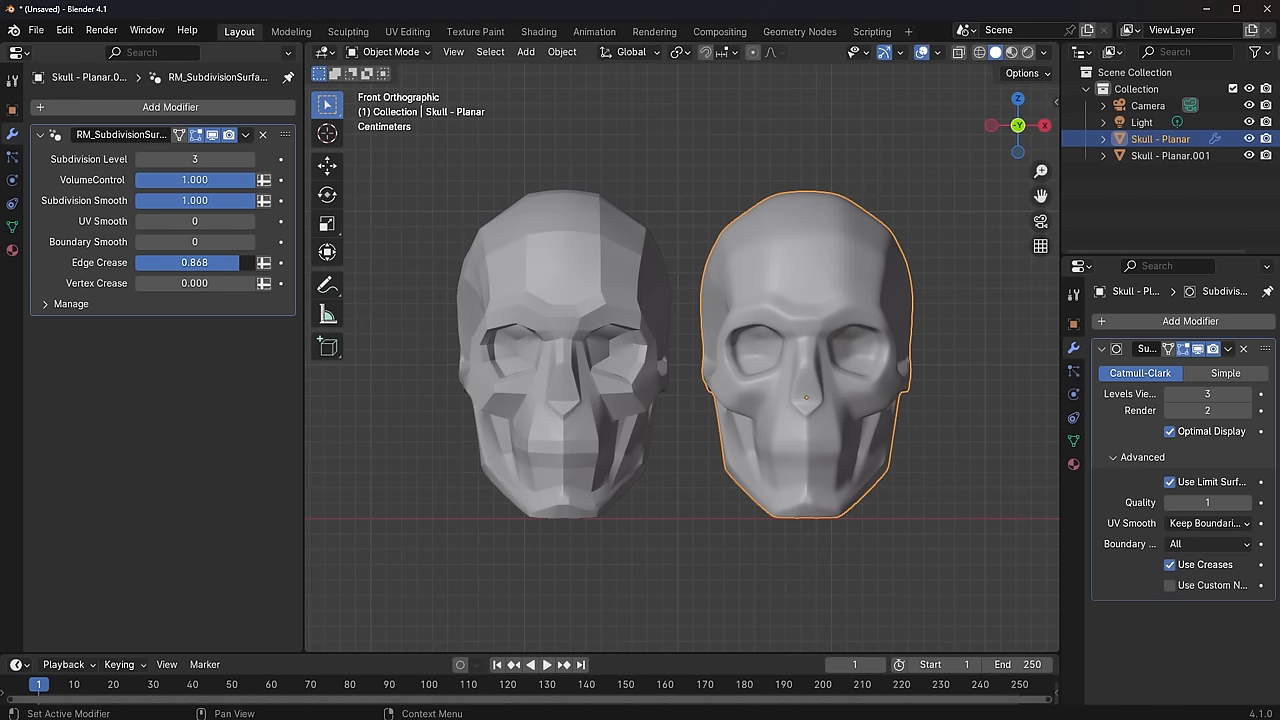
left_click(194, 262)
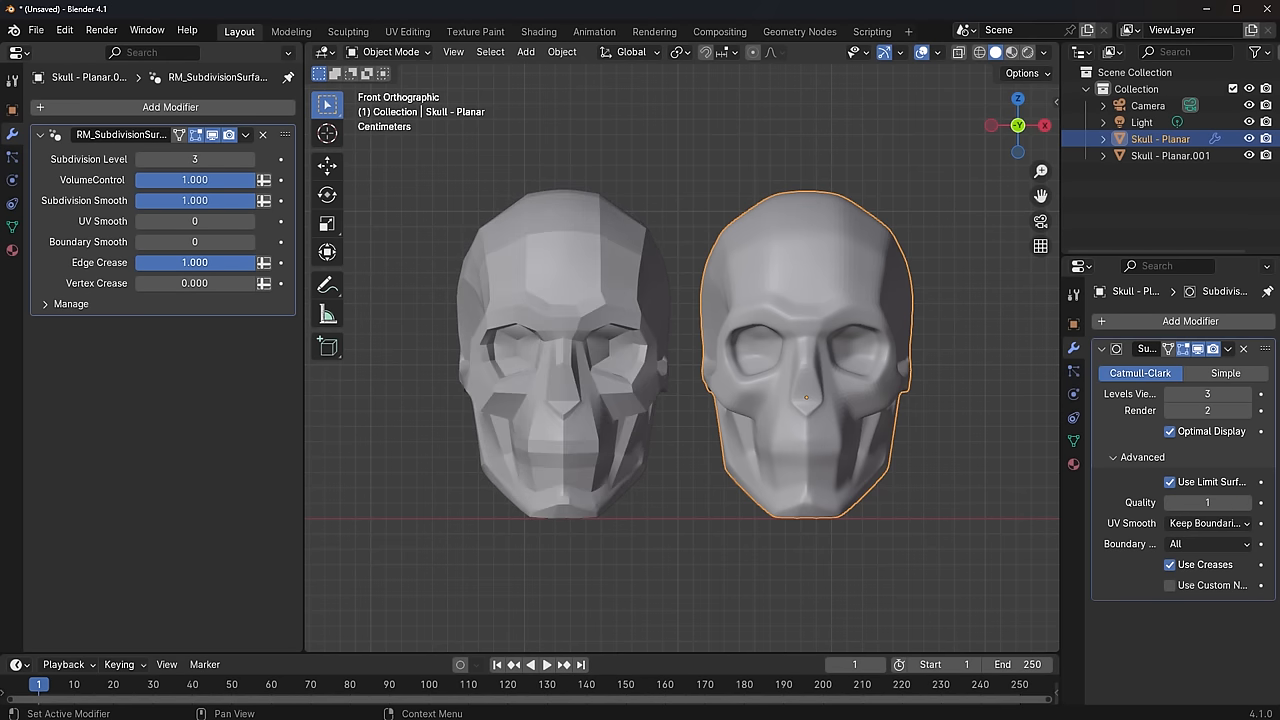
left_click_drag(230, 262, 140, 262)
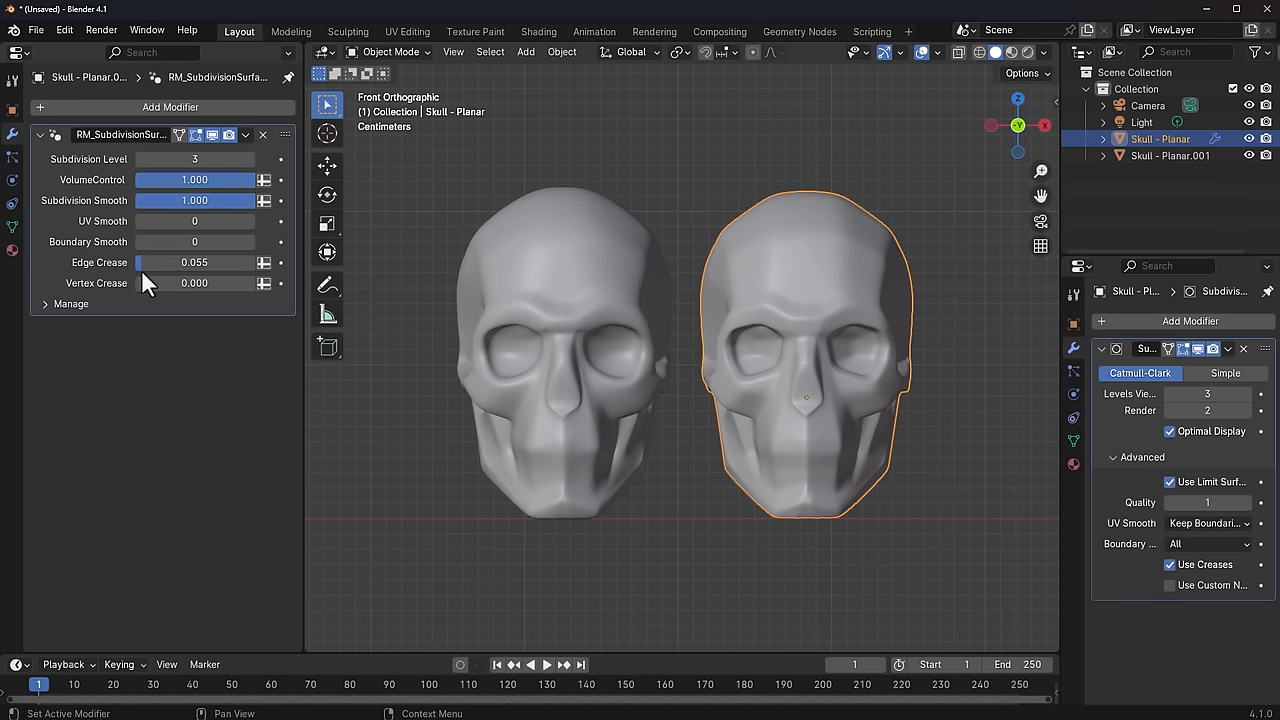
mouse_move(1172, 604)
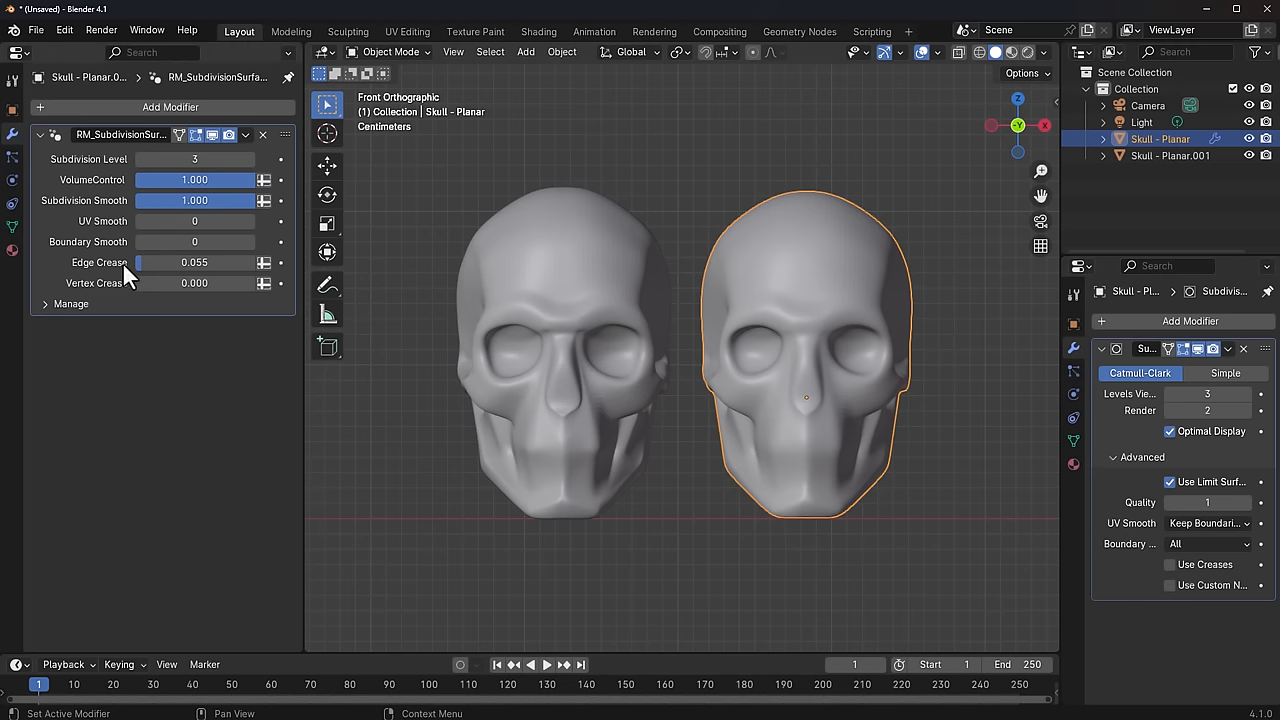
mouse_move(70, 316)
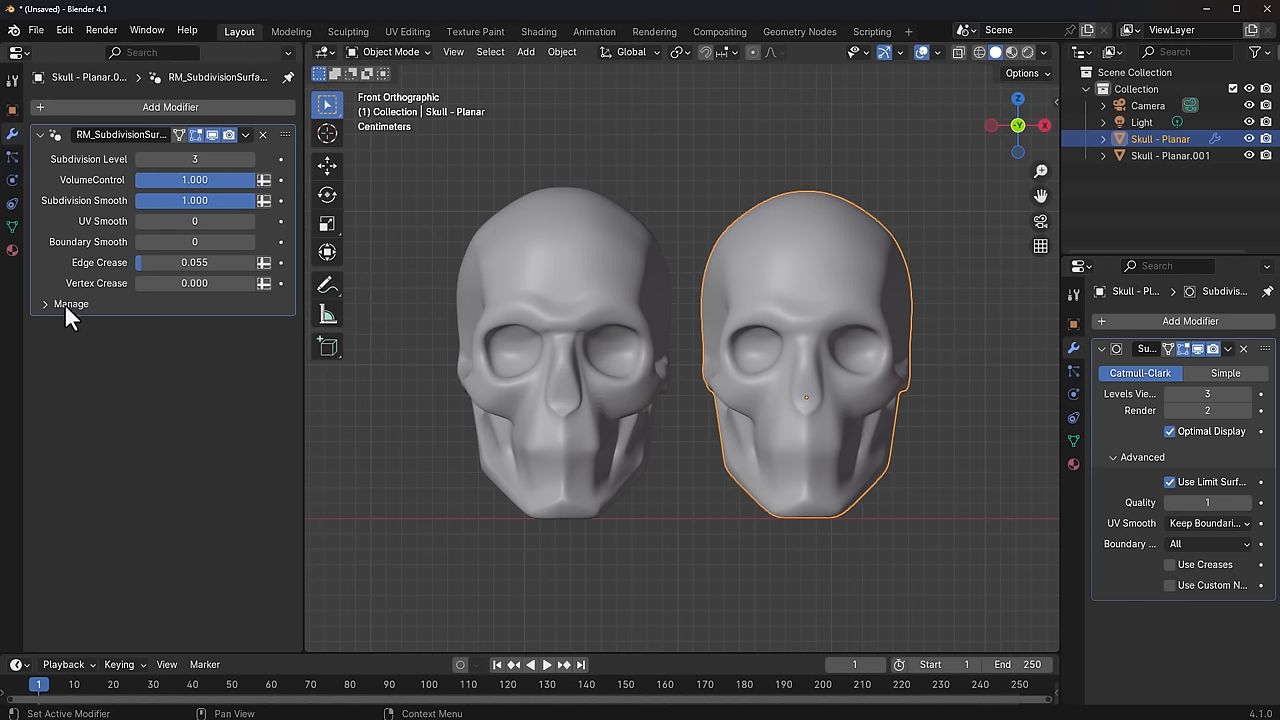
left_click(72, 304)
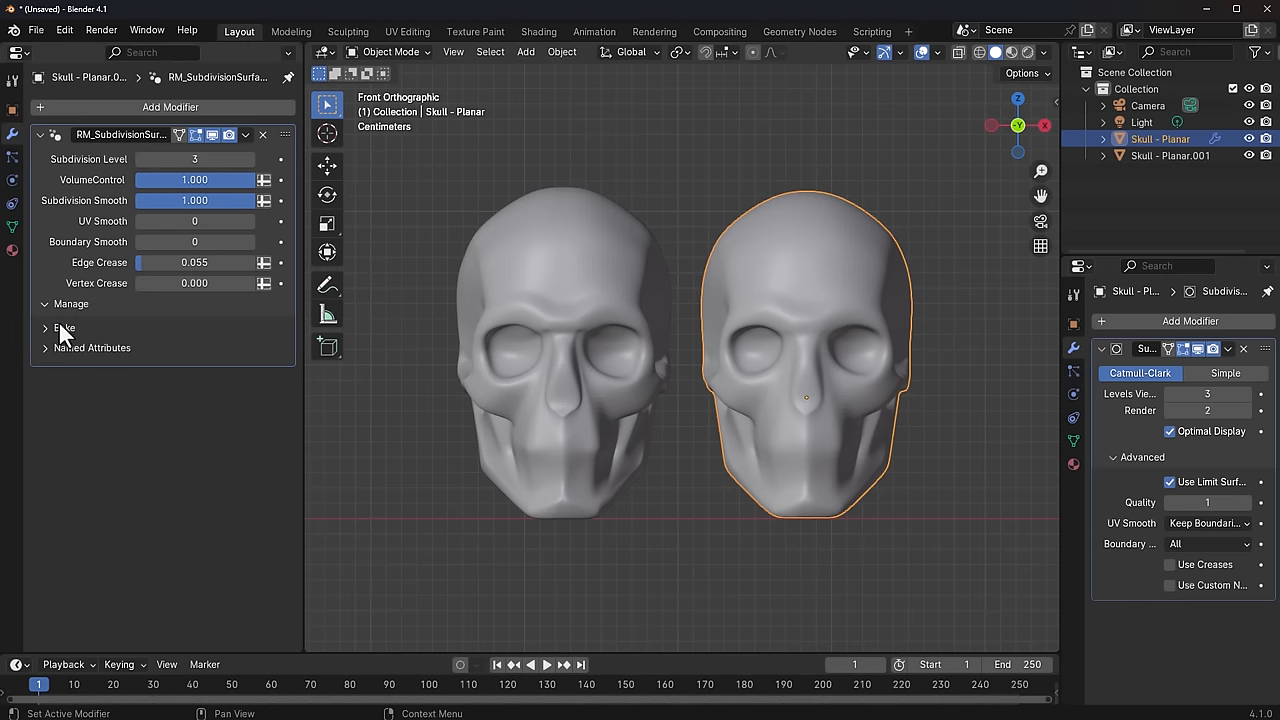
left_click(48, 328)
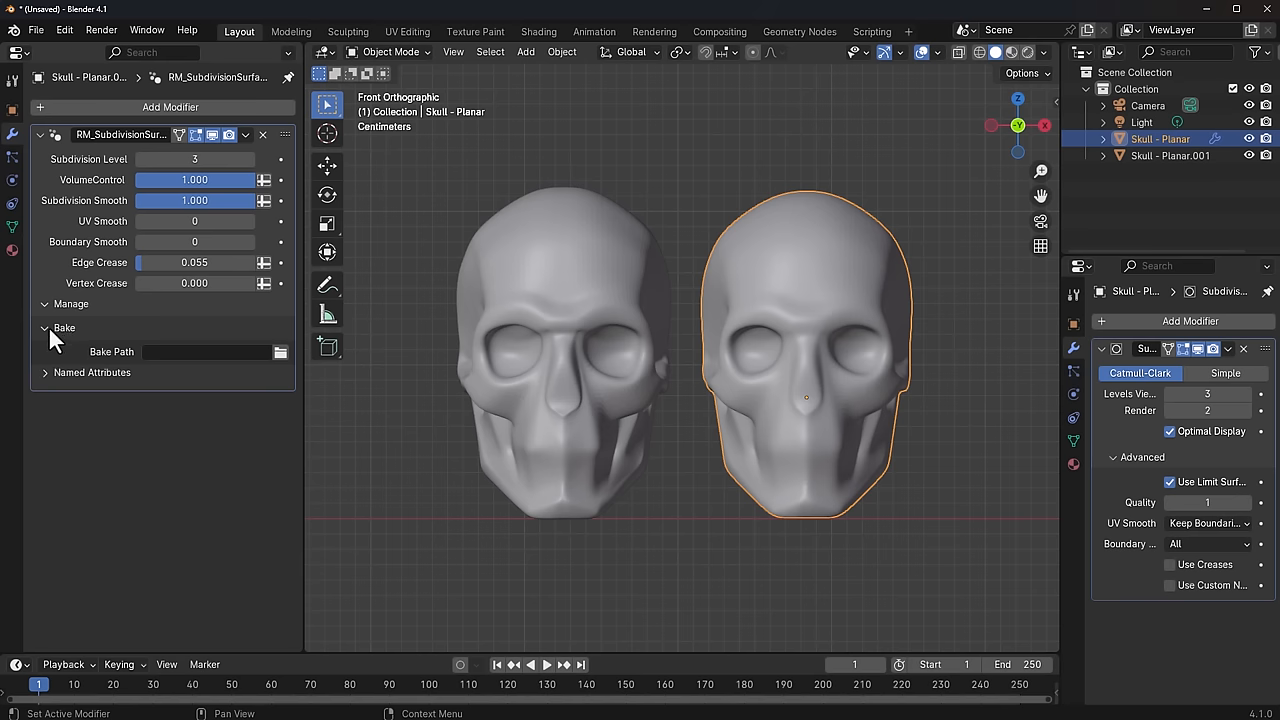
left_click(46, 328)
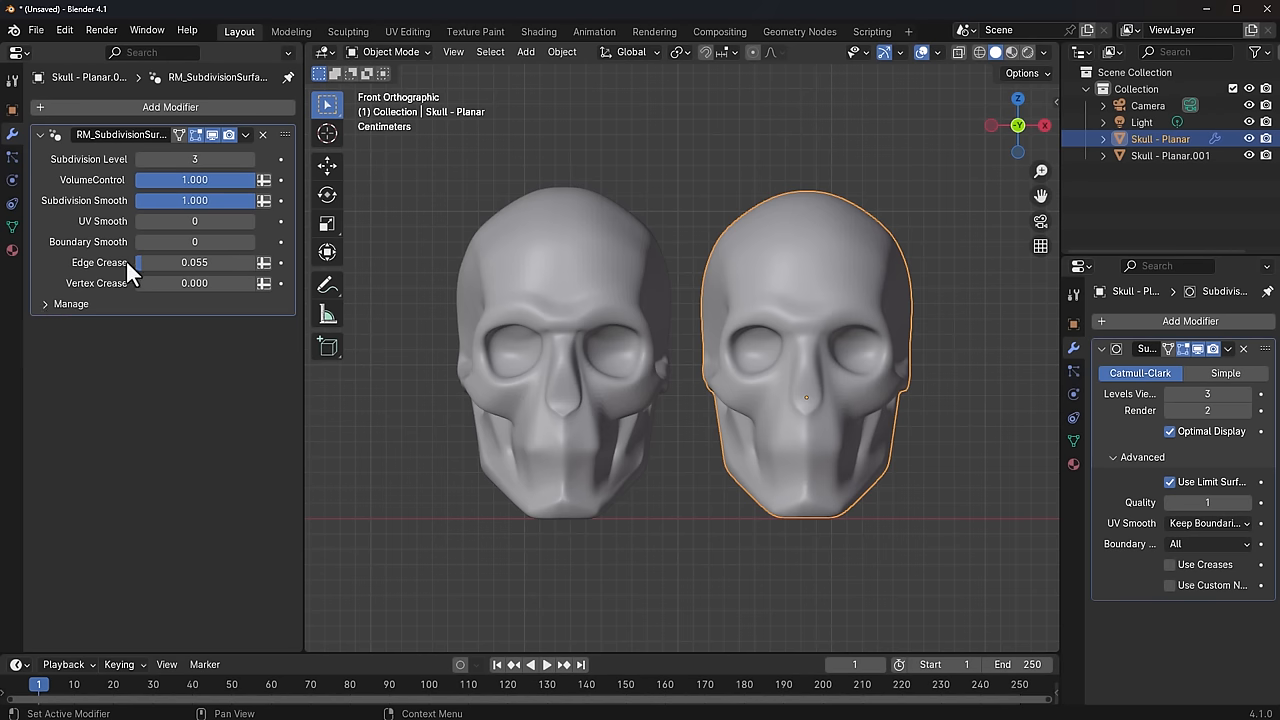
mouse_move(208, 304)
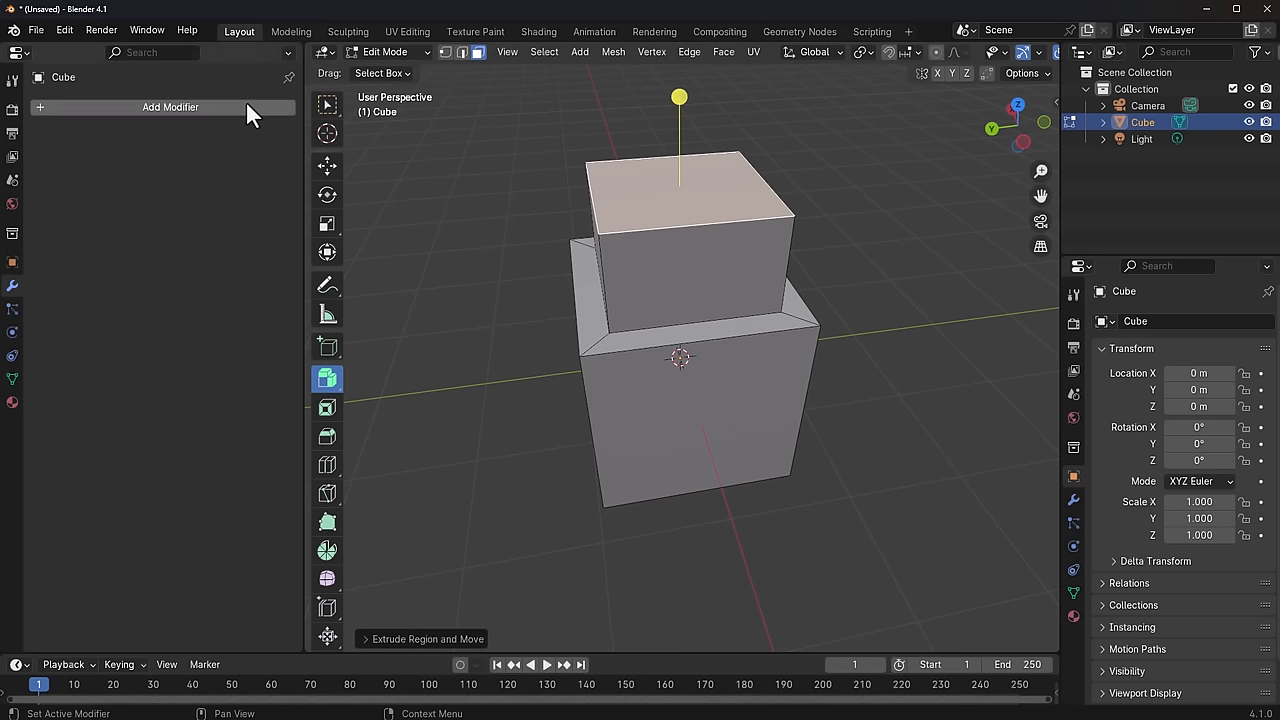
Step: Add the RM_SubdivisionSurface modifier to the two-tier Cube mesh in Edit Mode
left_click(172, 108)
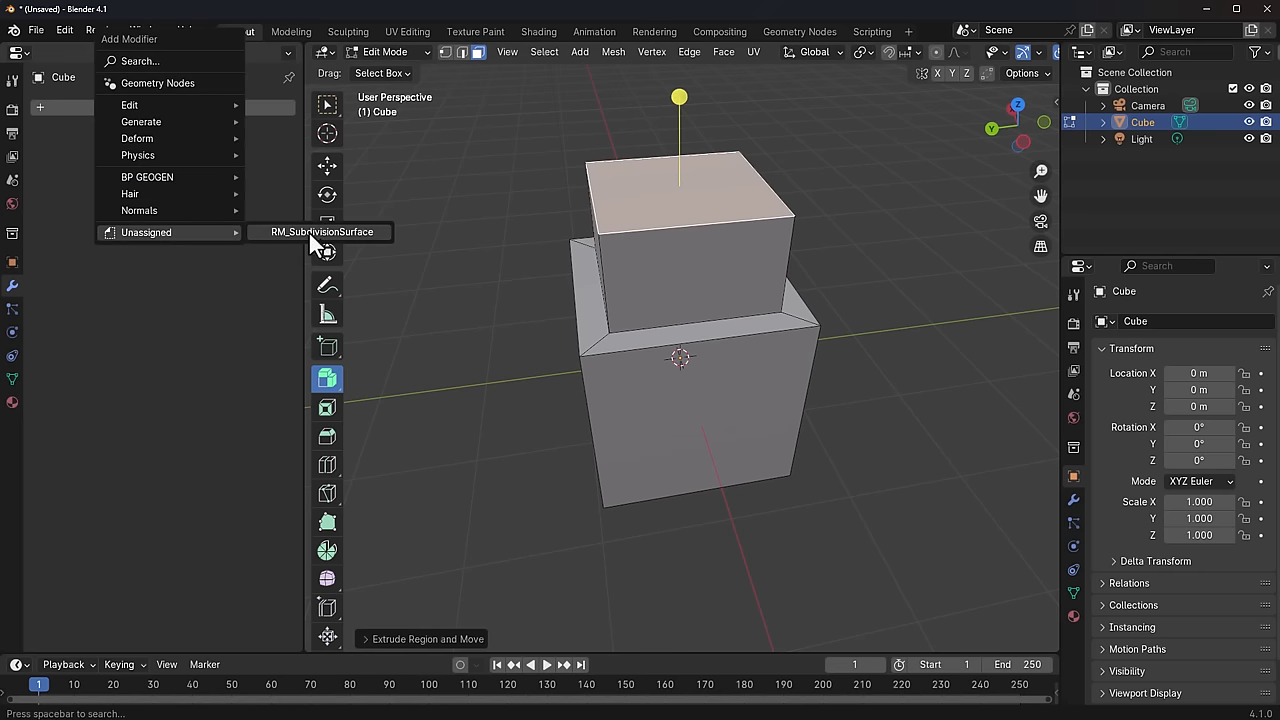
left_click(320, 232)
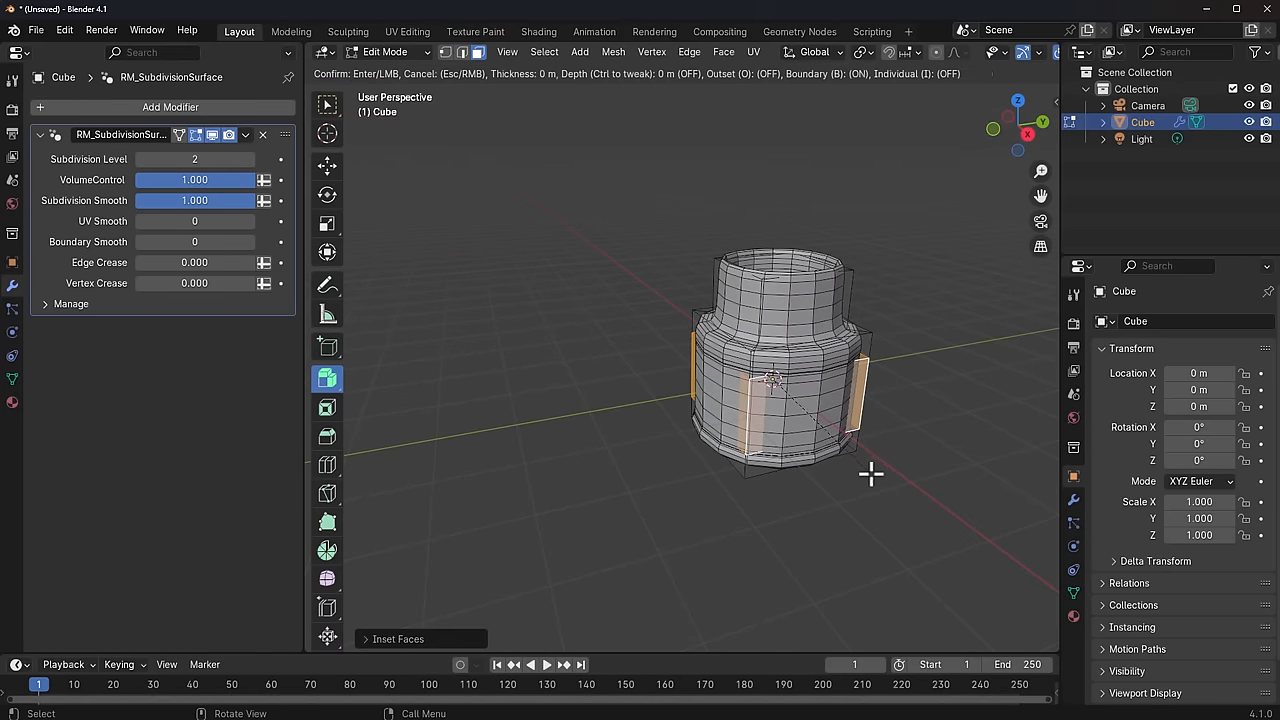
Step: Confirm the face inset and return the Cube to Object Mode
left_click(868, 476)
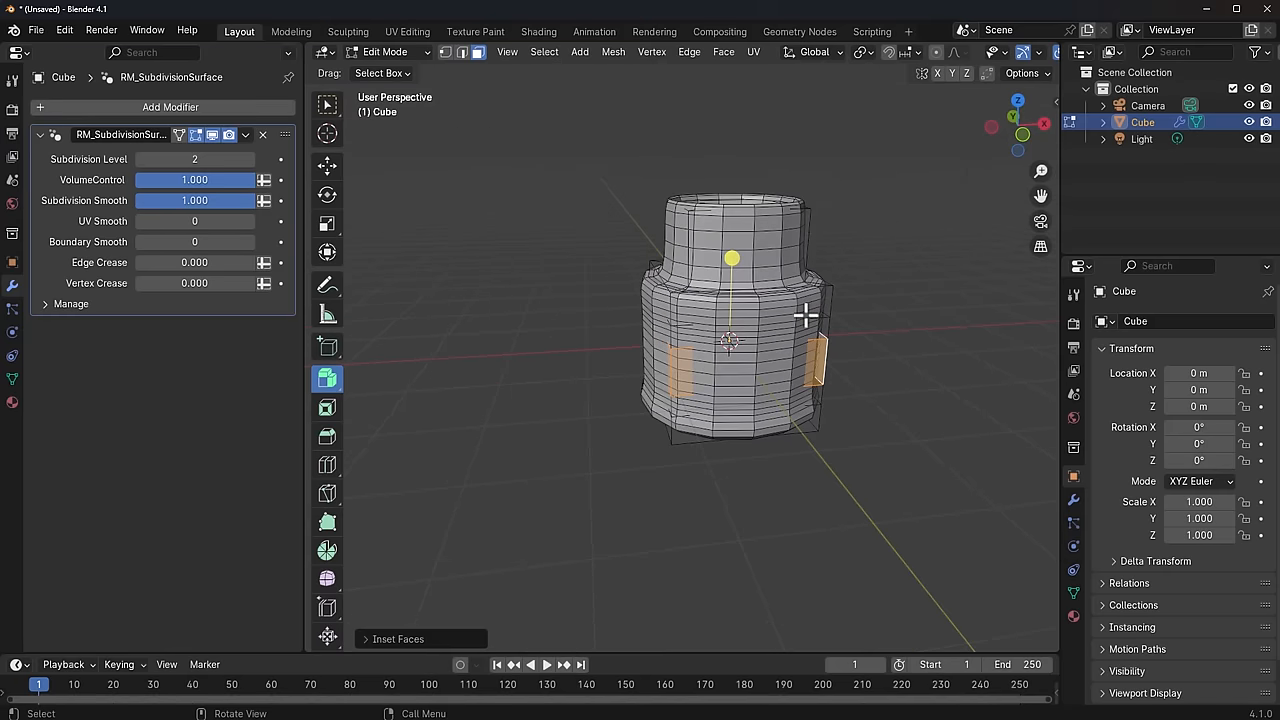
key("Tab")
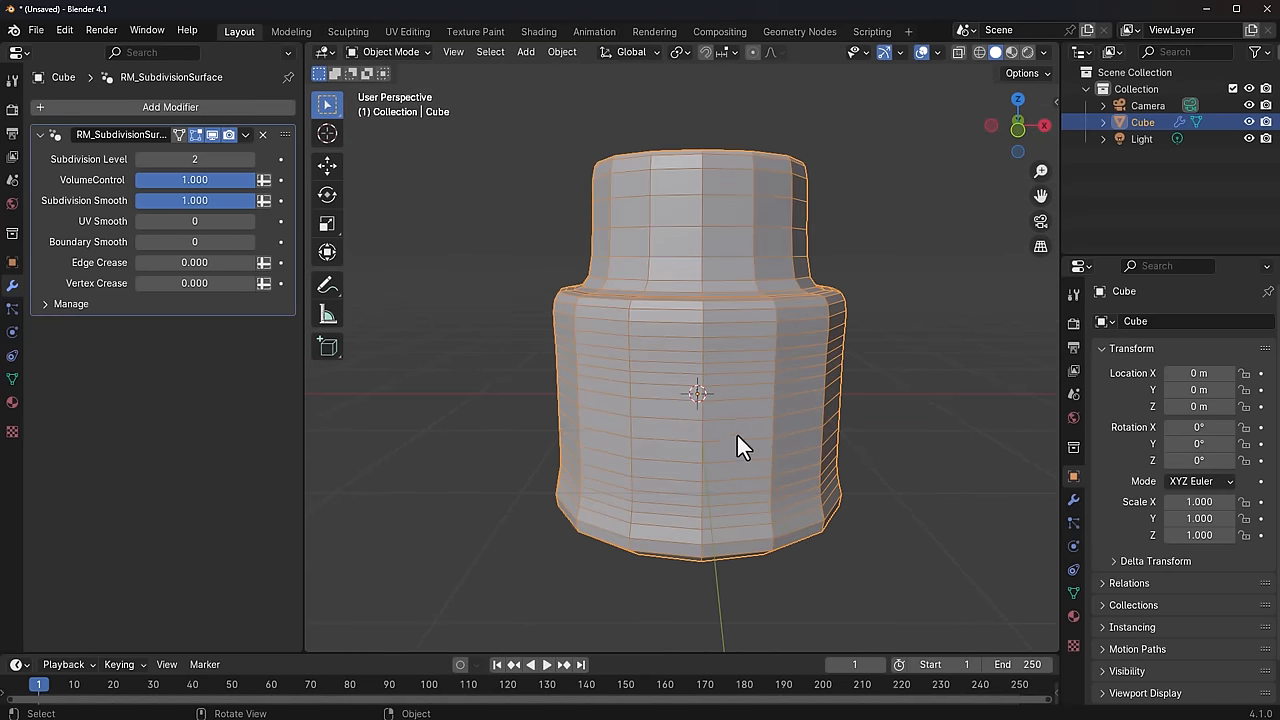
left_click(194, 200)
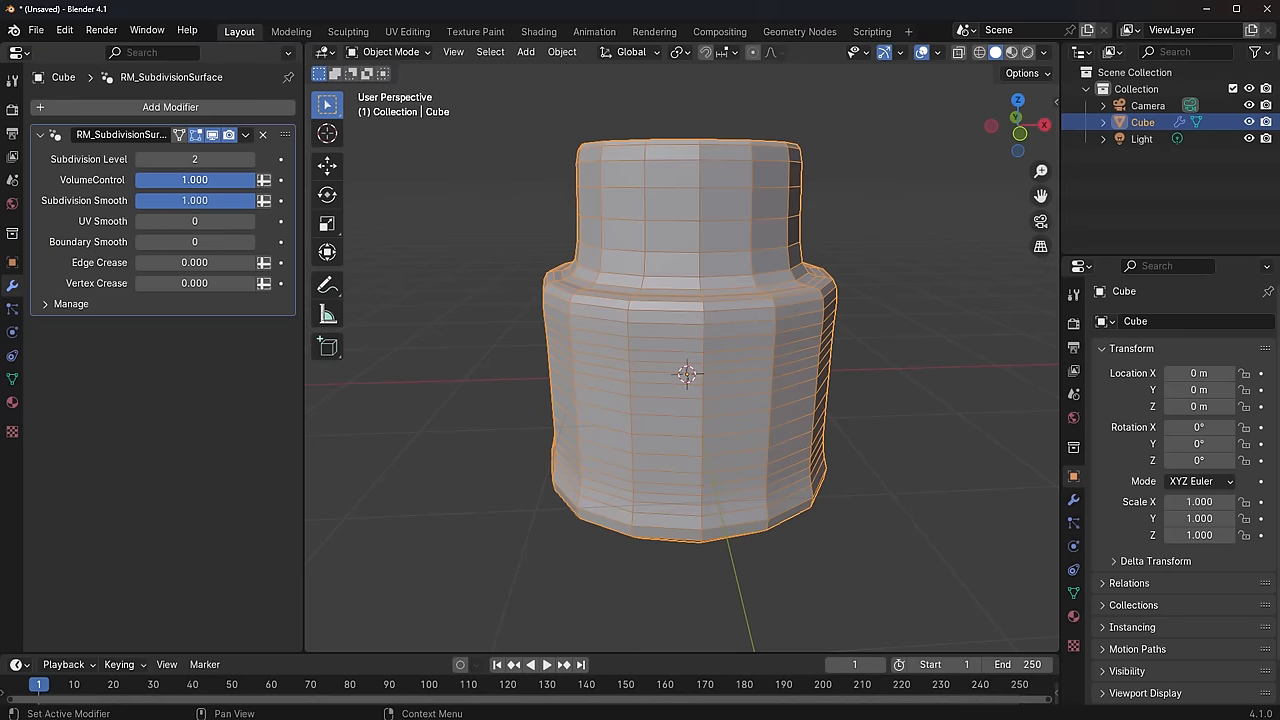
Step: Set RM_SubdivisionSurface edge crease to 1.000 and subdivision level to 1 for a faceted shape
left_click_drag(230, 180, 180, 180)
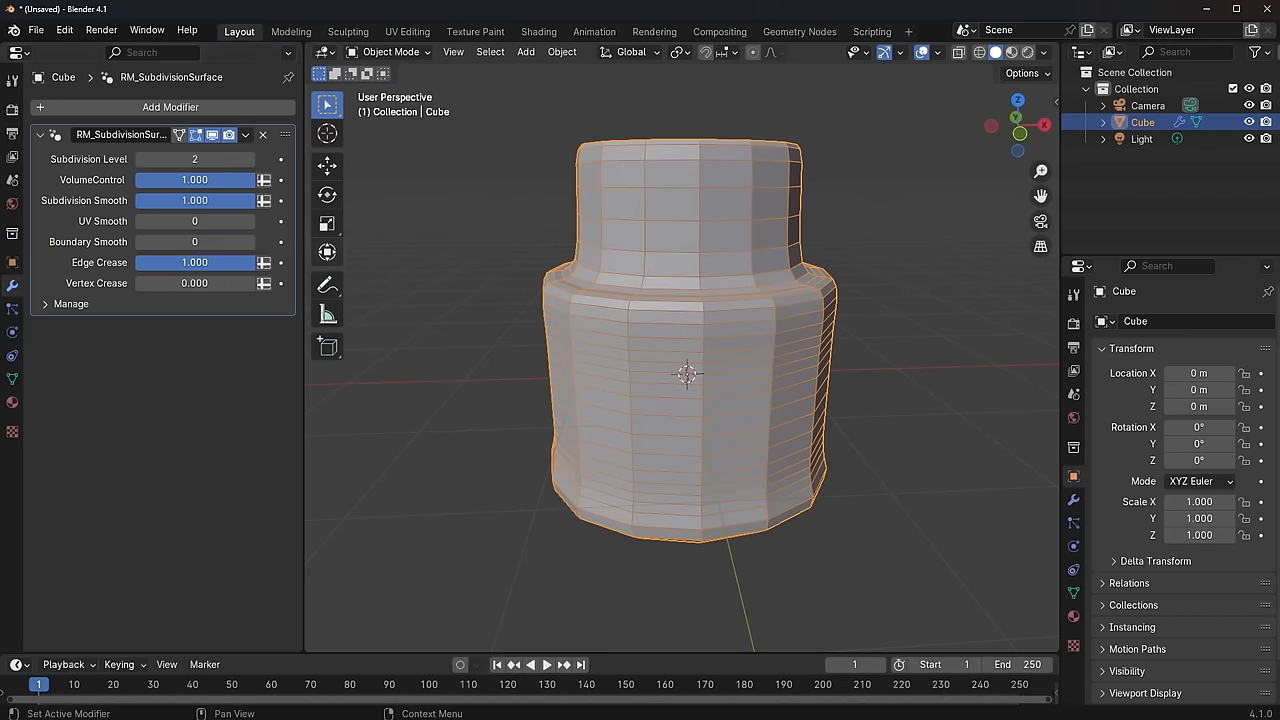
left_click_drag(230, 200, 150, 200)
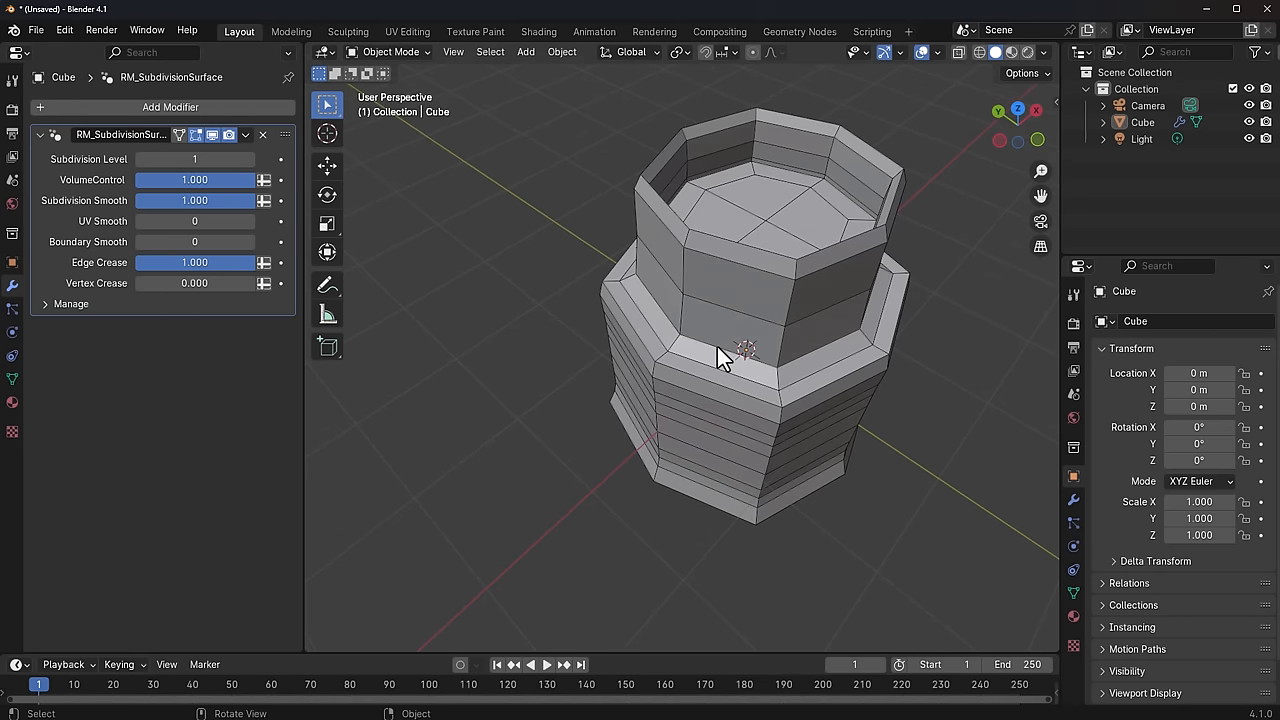
left_click_drag(724, 356, 784, 384)
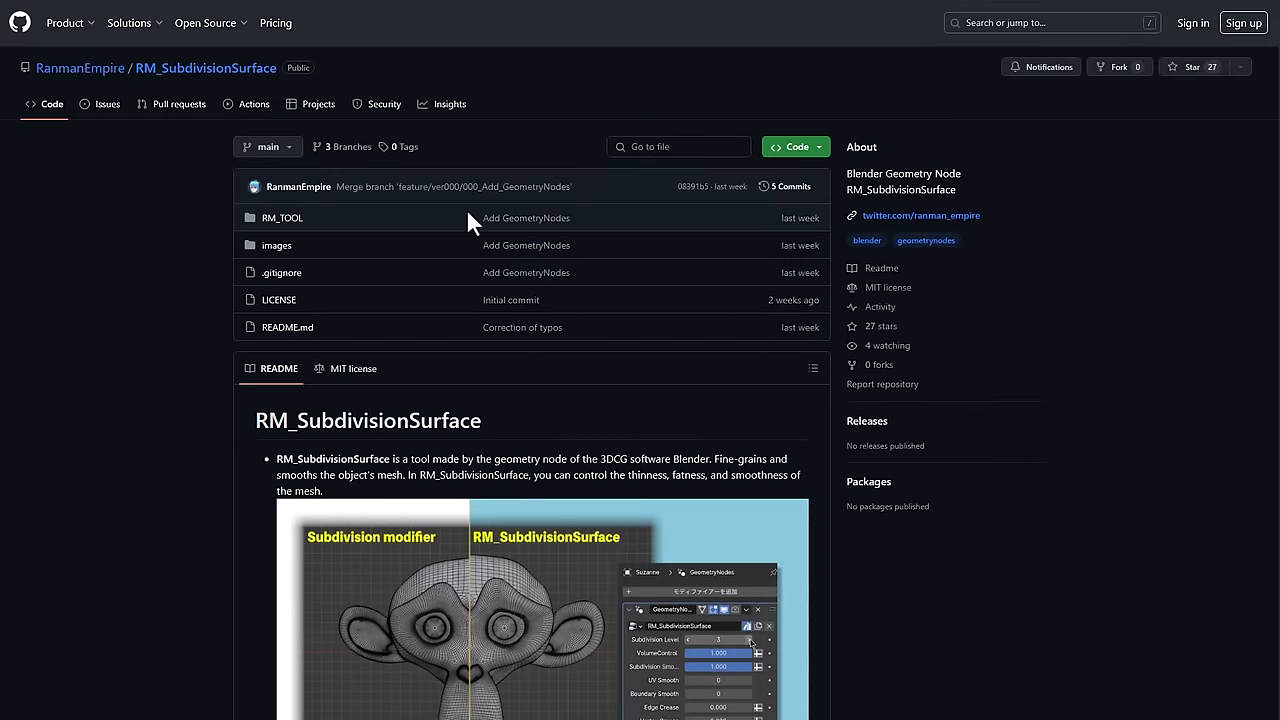
mouse_move(420, 220)
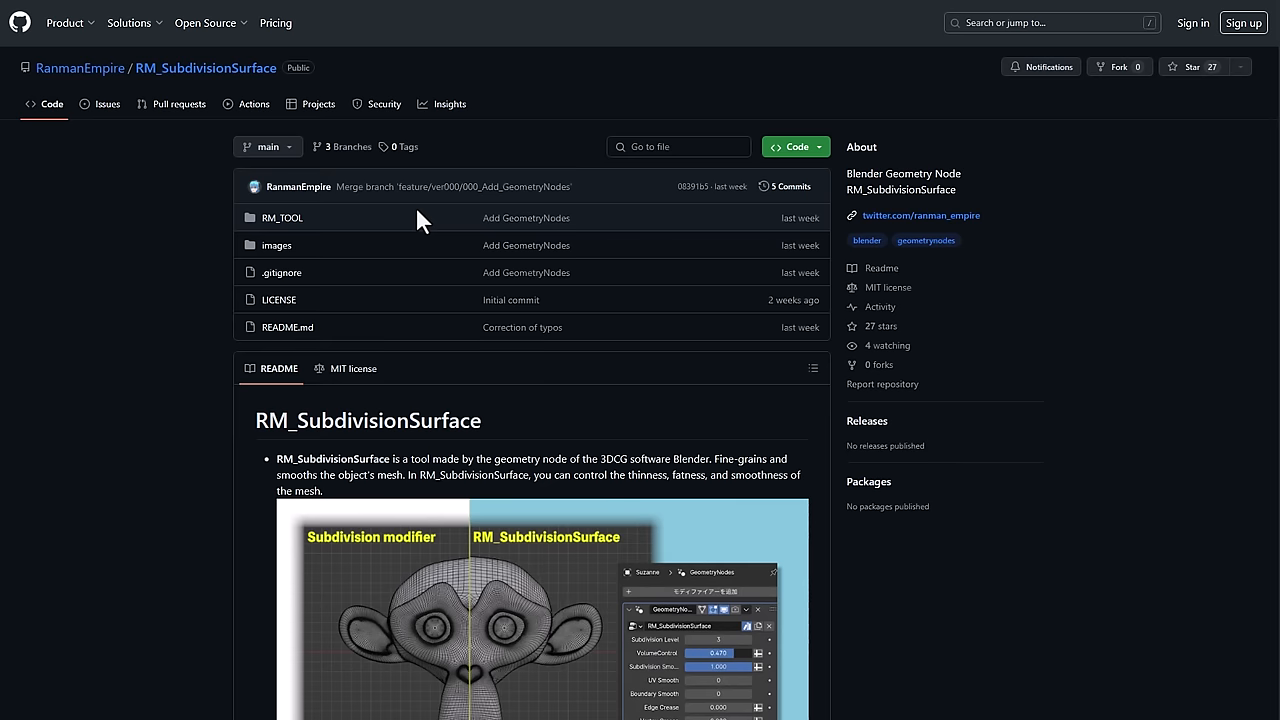
mouse_move(62, 318)
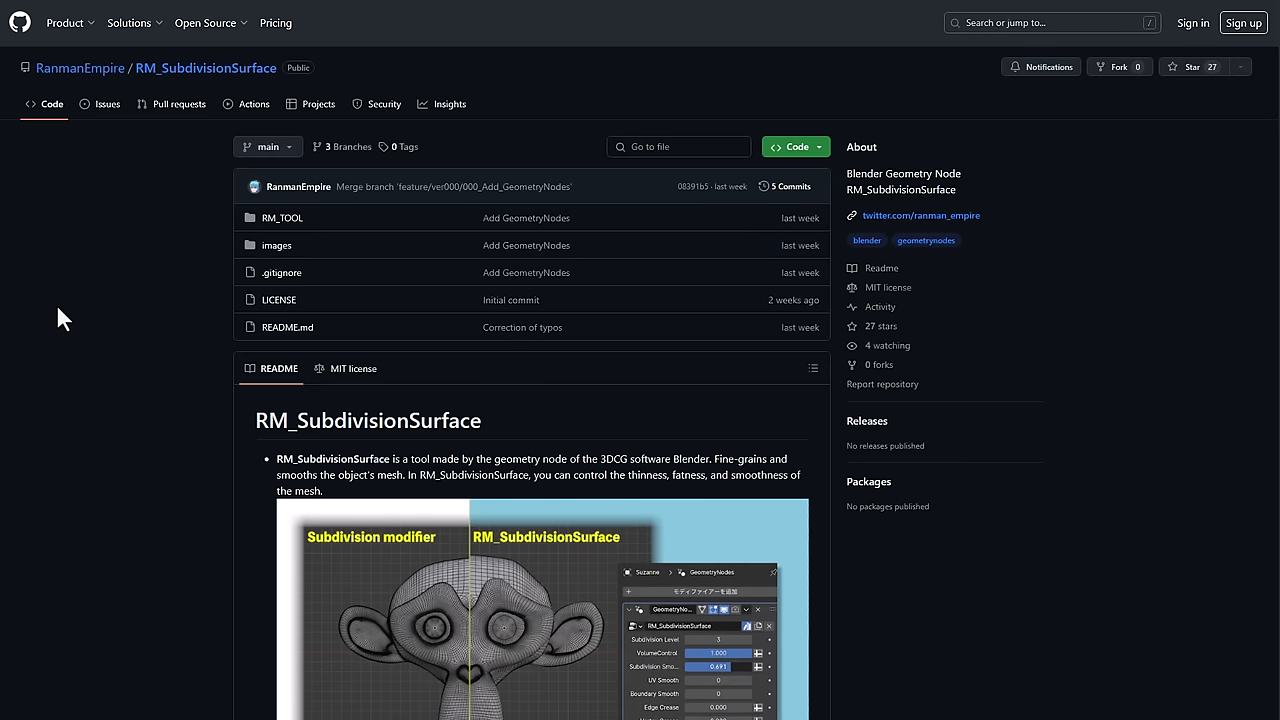